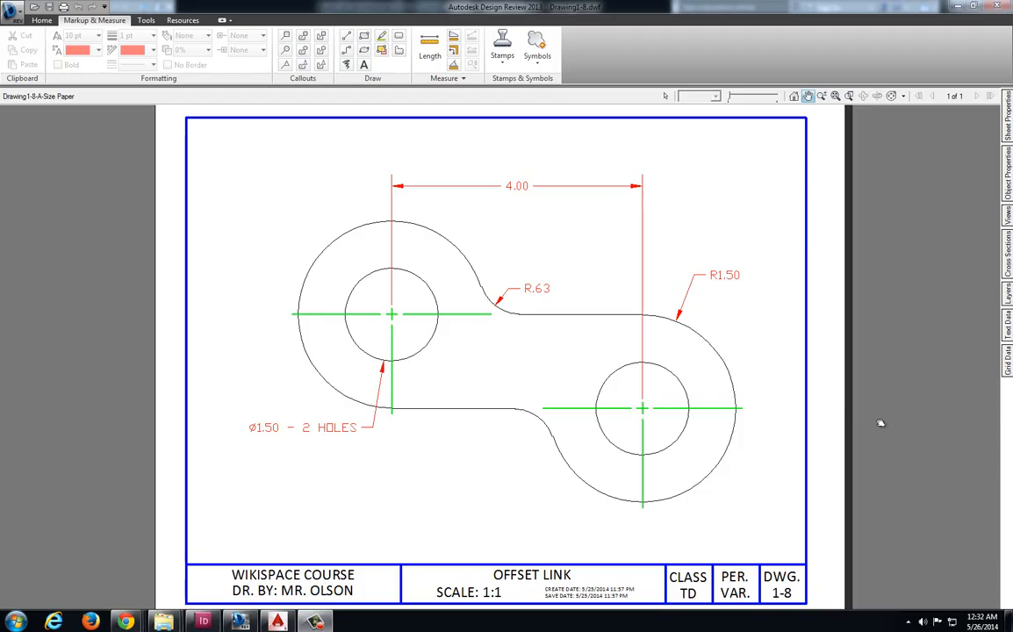
pyautogui.moveTo(825, 420)
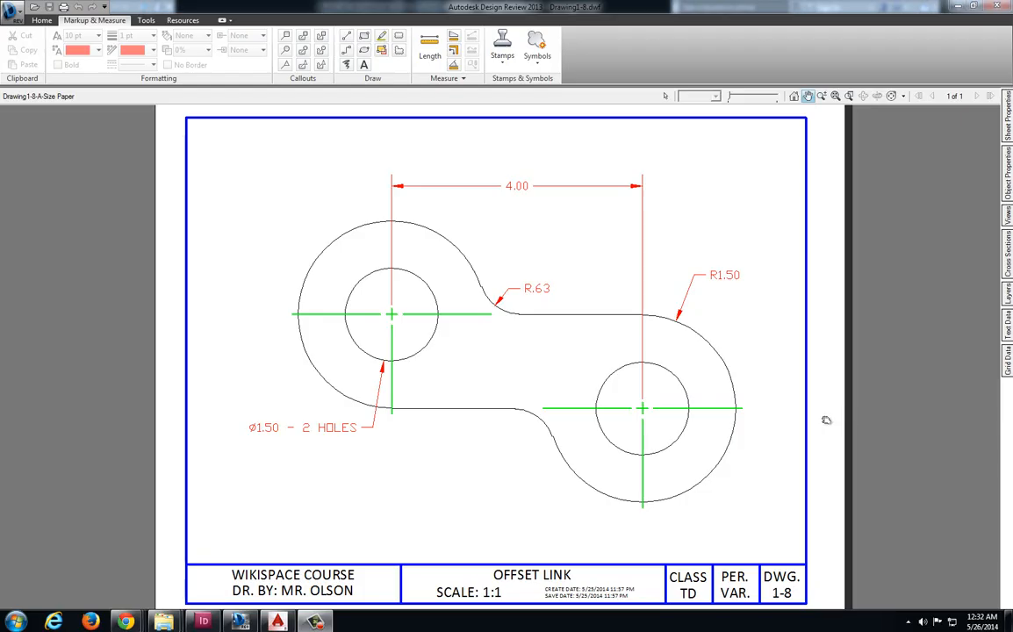
pyautogui.moveTo(752, 471)
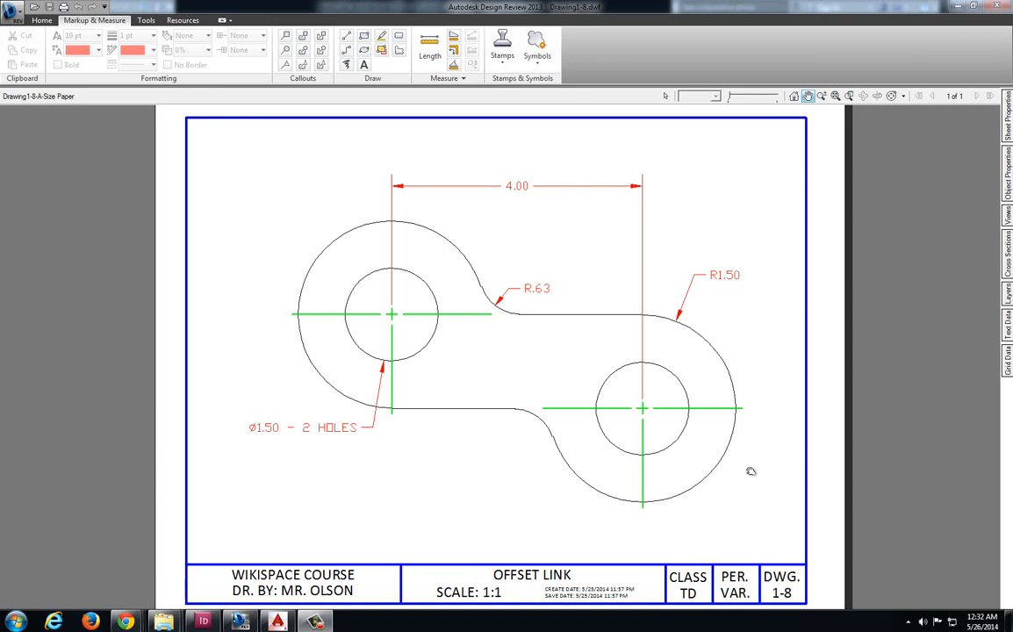
pyautogui.moveTo(731, 460)
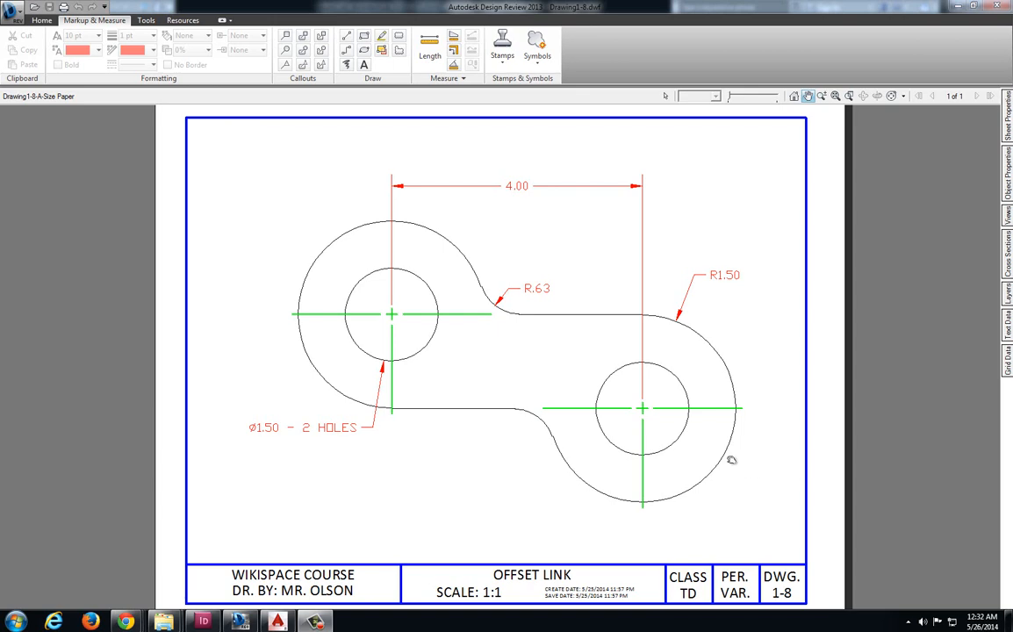
pyautogui.moveTo(544, 429)
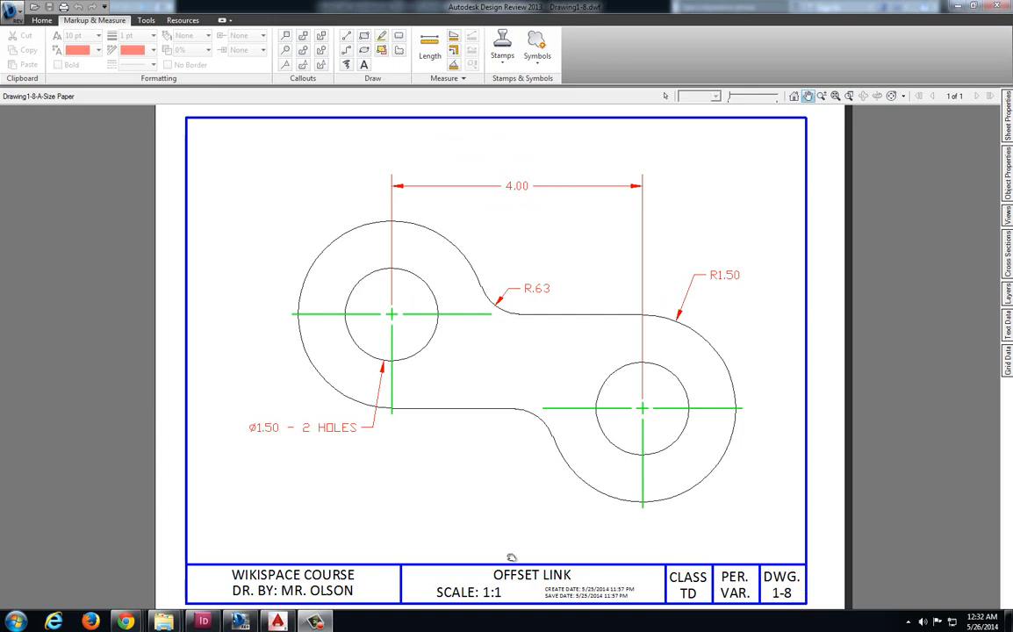
pyautogui.moveTo(562, 358)
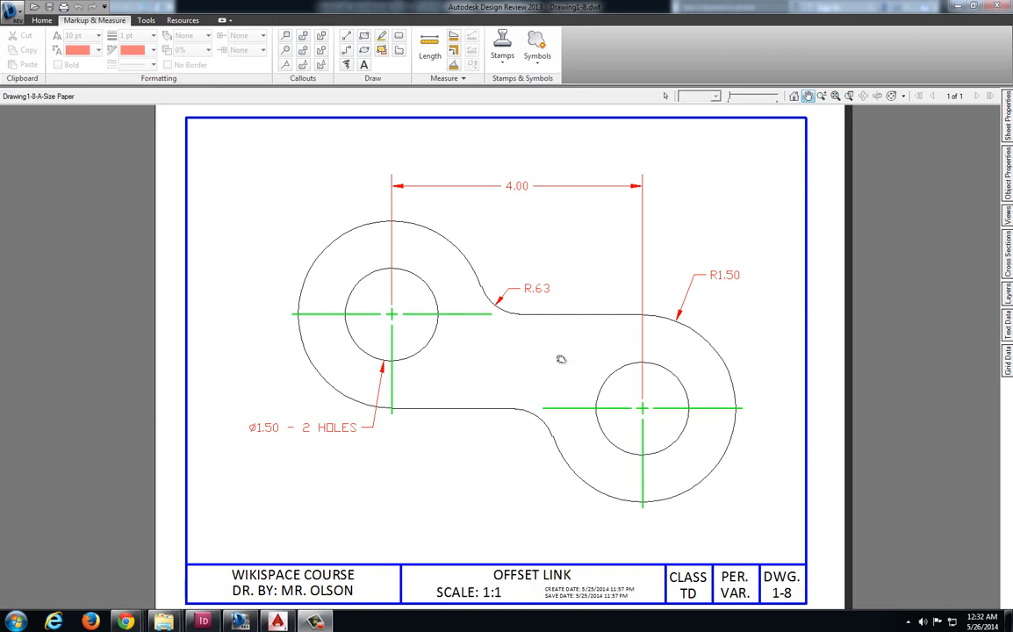
pyautogui.moveTo(393, 404)
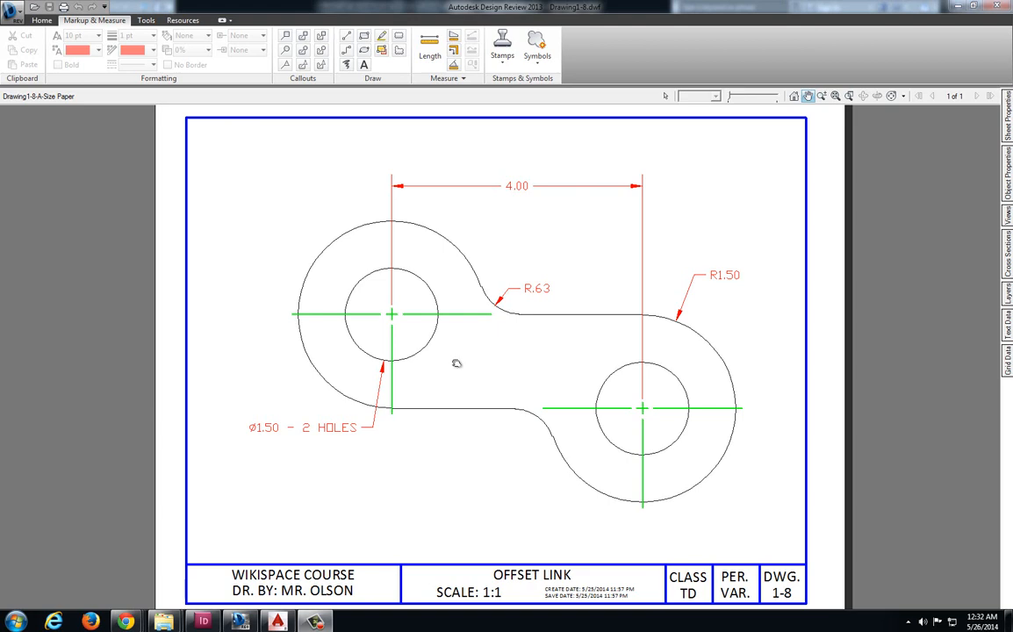
pyautogui.moveTo(396, 314)
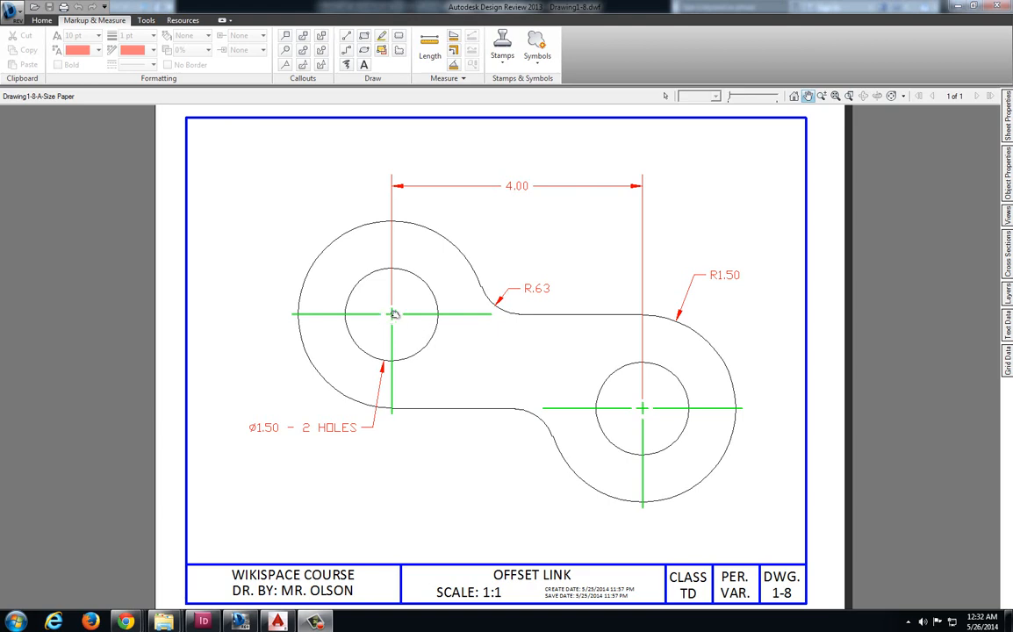
pyautogui.moveTo(448, 359)
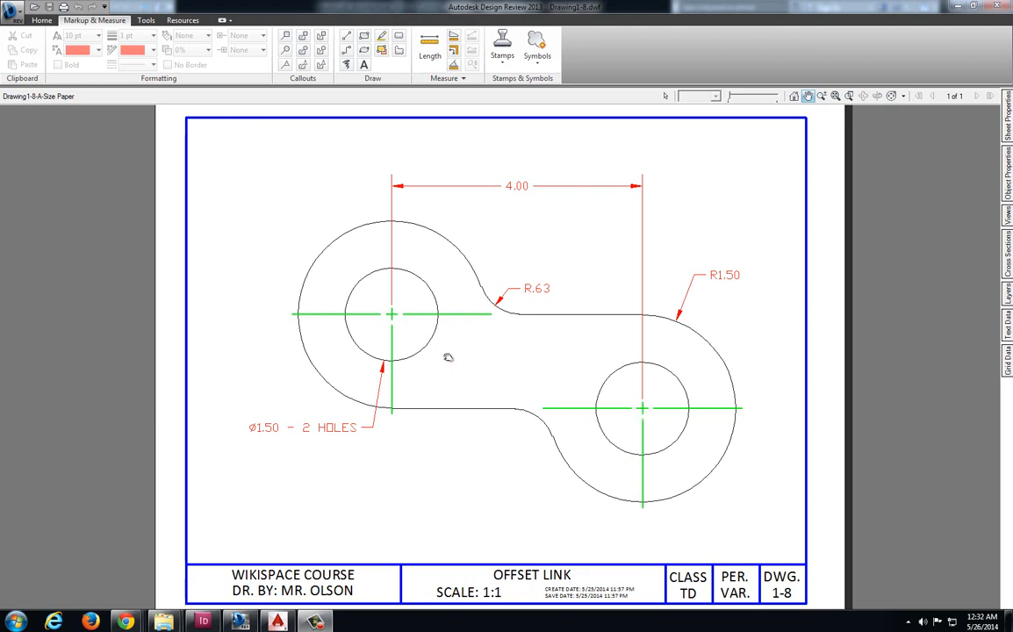
pyautogui.moveTo(495, 194)
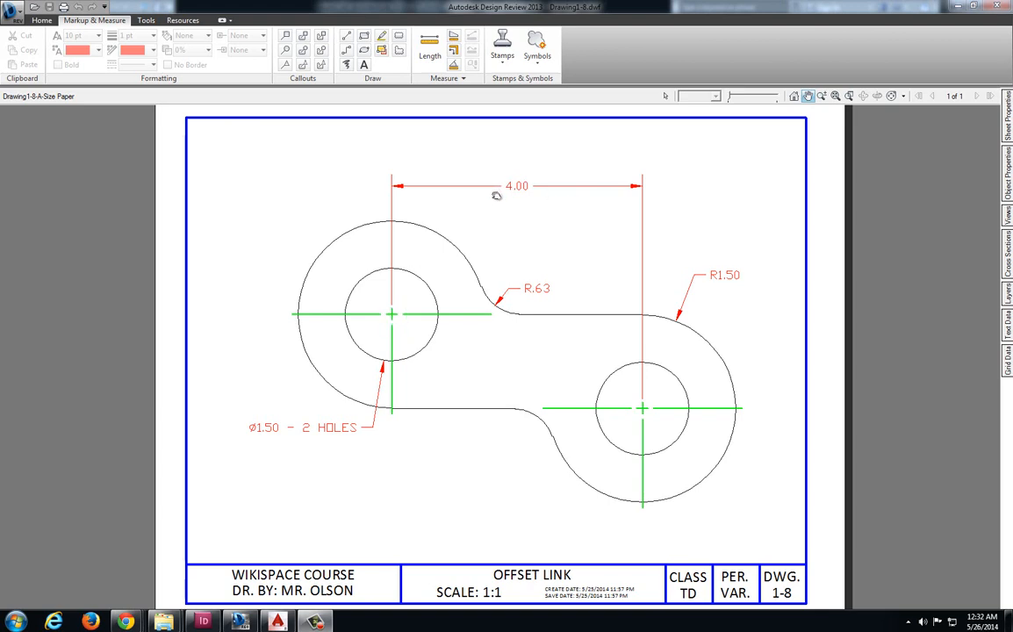
pyautogui.moveTo(419, 309)
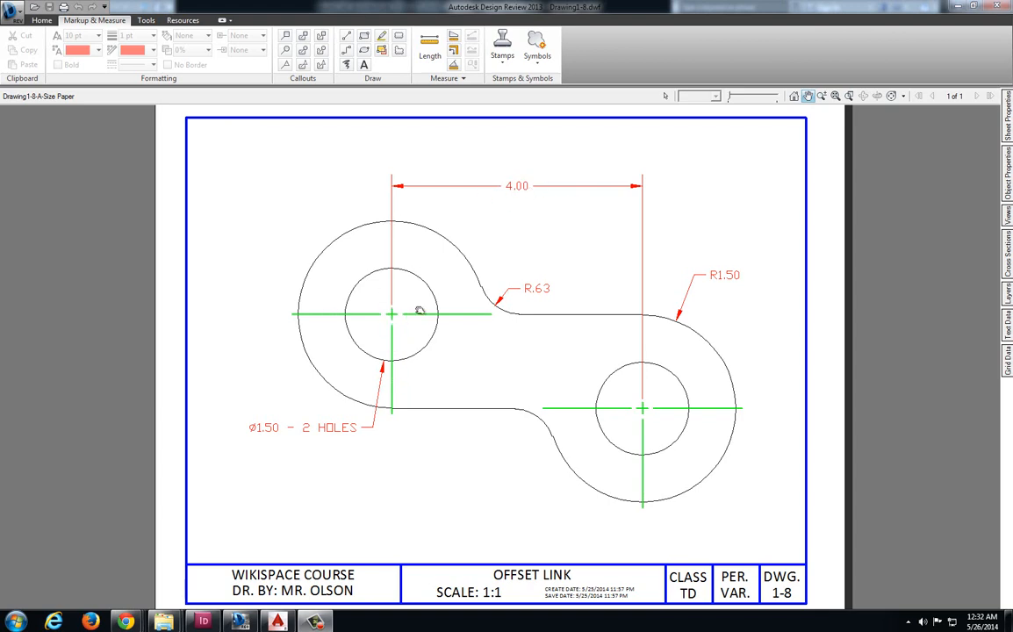
pyautogui.moveTo(646, 383)
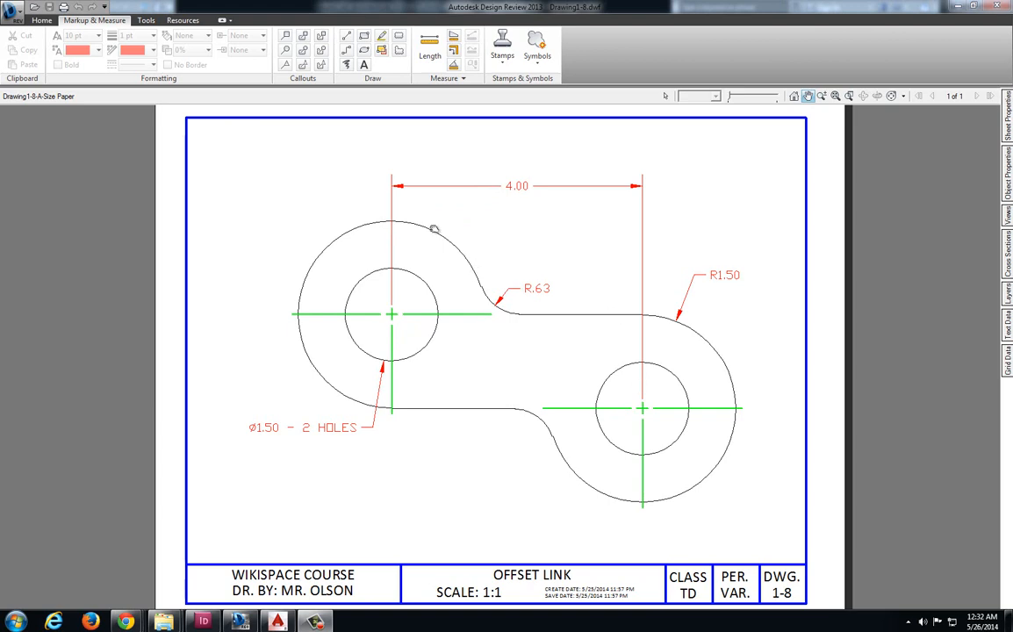
pyautogui.moveTo(383, 305)
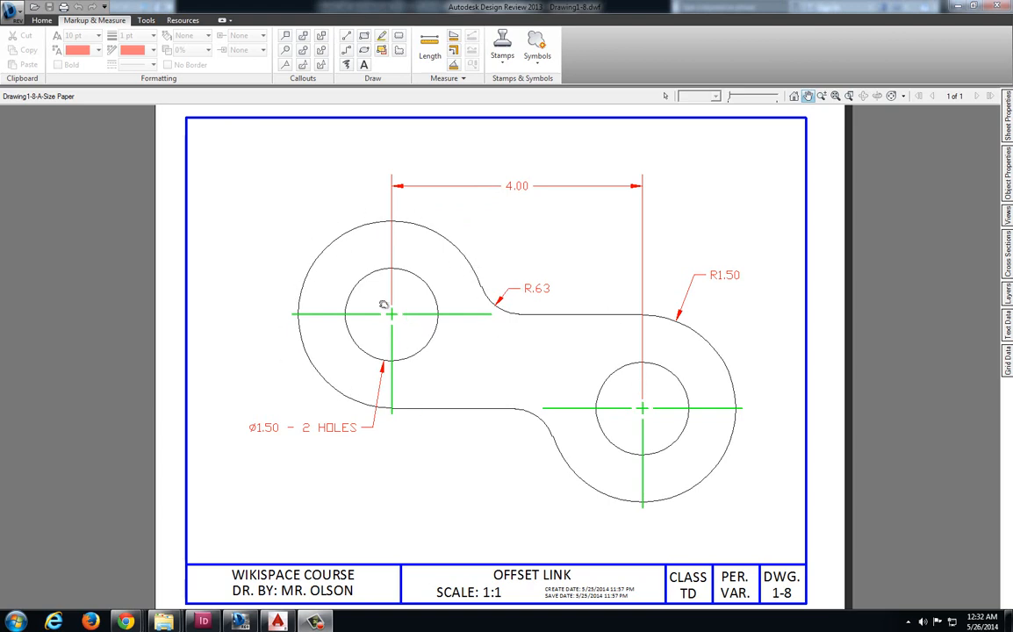
pyautogui.moveTo(389, 411)
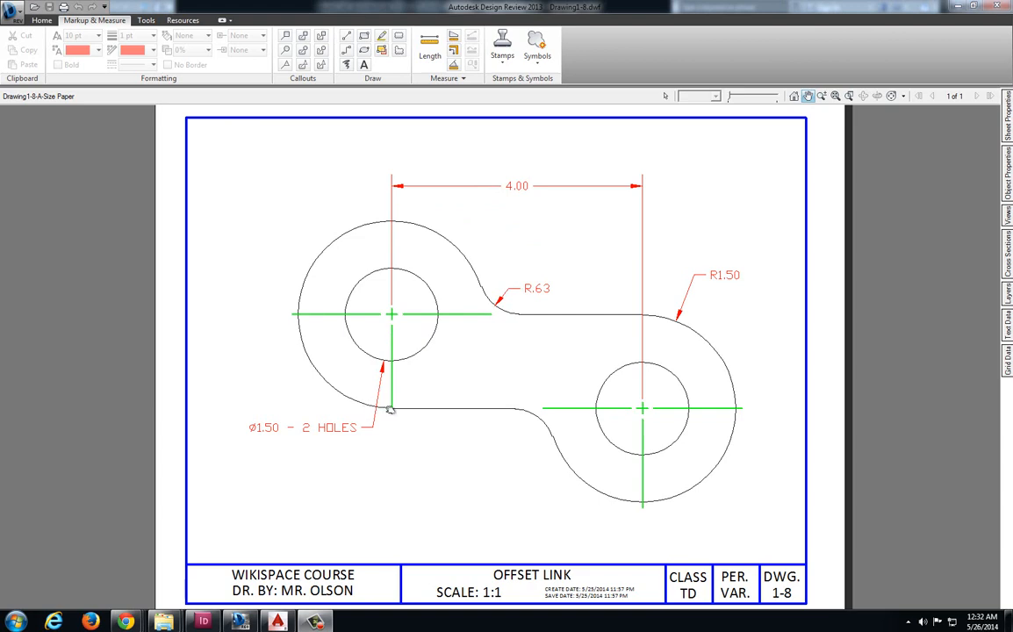
pyautogui.moveTo(386, 399)
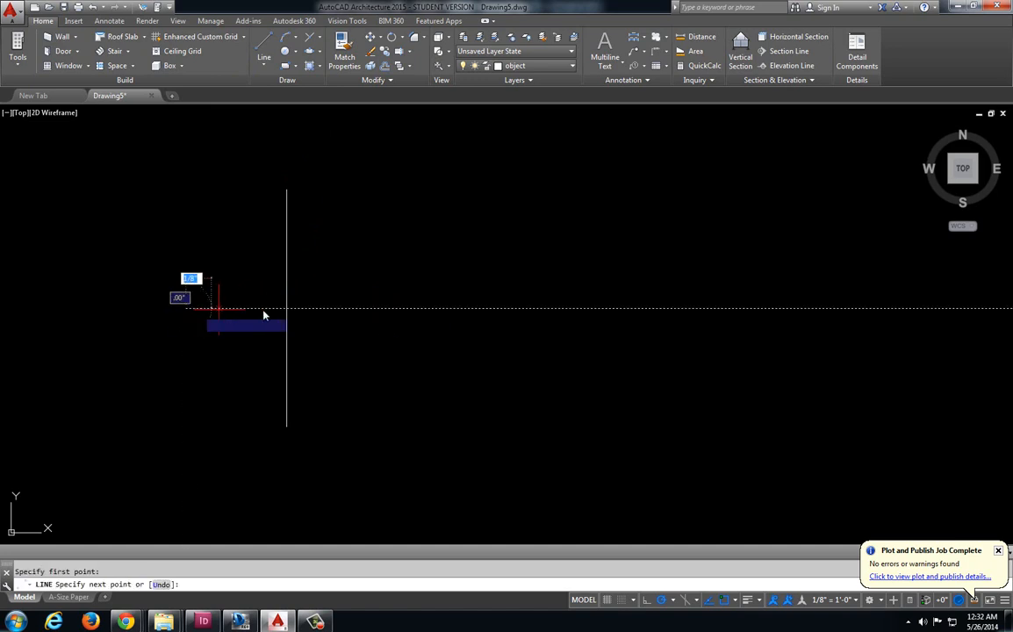
# - Cancel LINE and start a centre-radius circle at the centre-line crossing with radius 1
pyautogui.press('Escape')
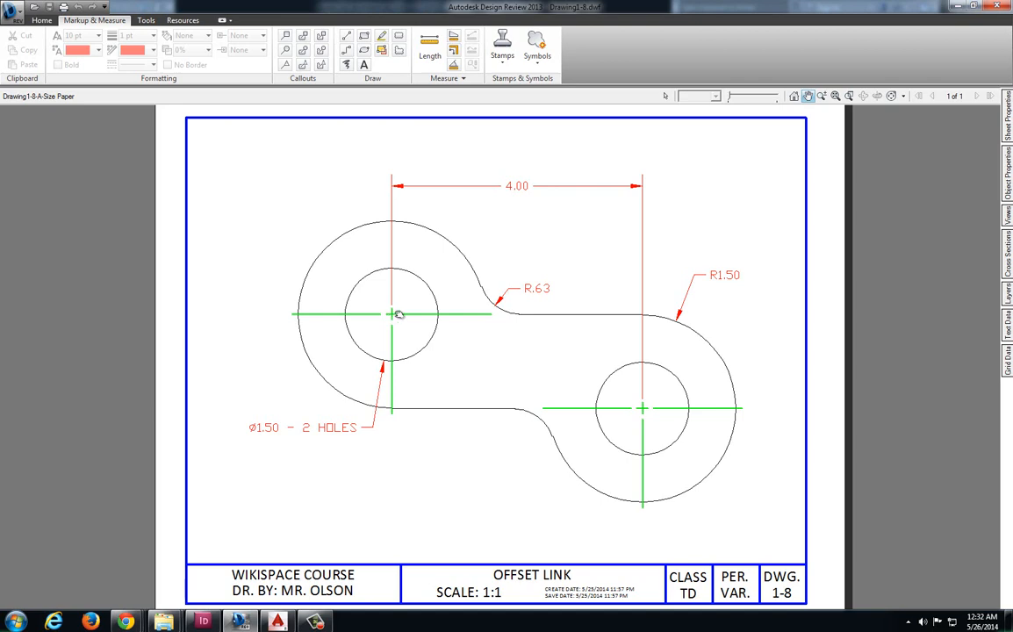
pyautogui.moveTo(738, 278)
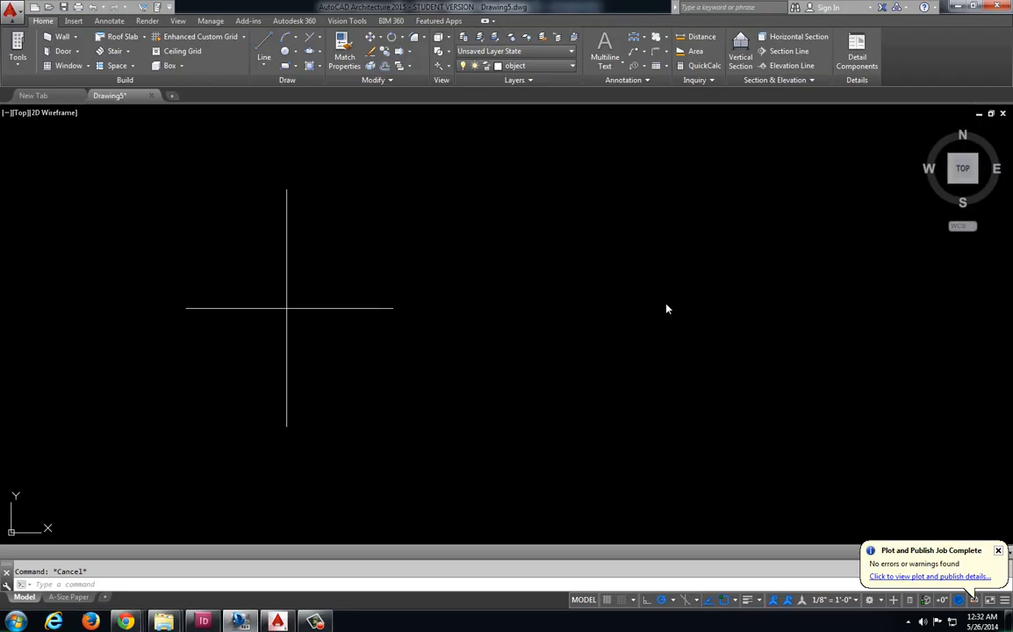
pyautogui.click(288, 49)
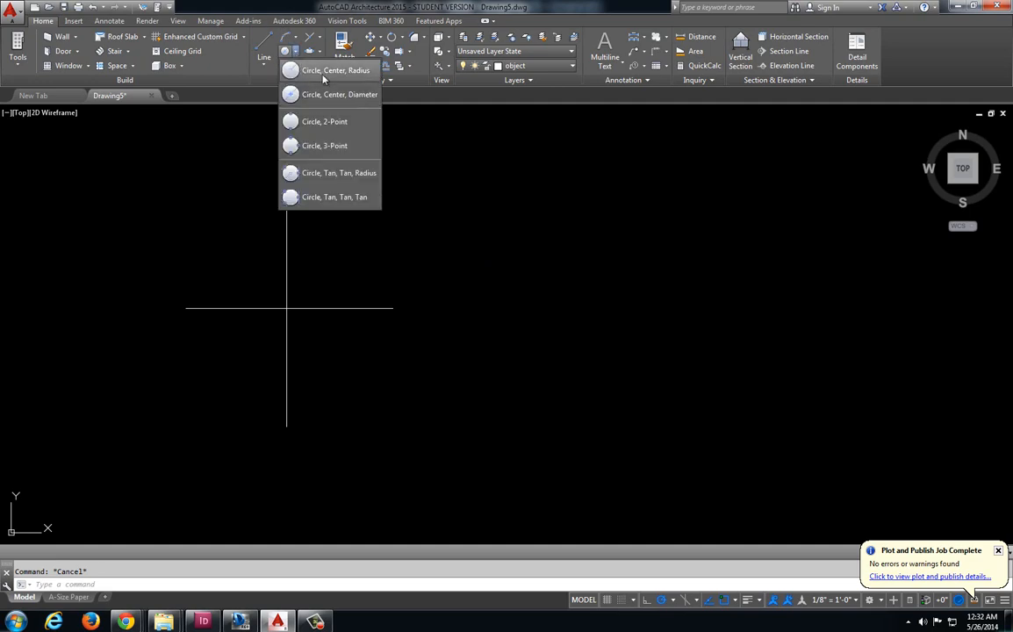
pyautogui.click(334, 70)
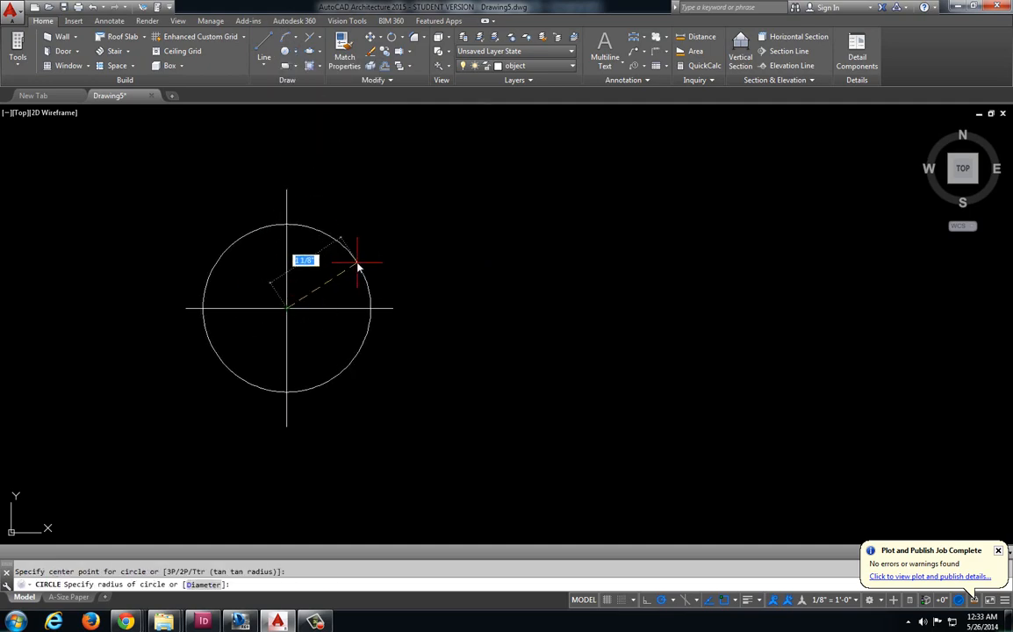
pyautogui.write('1')
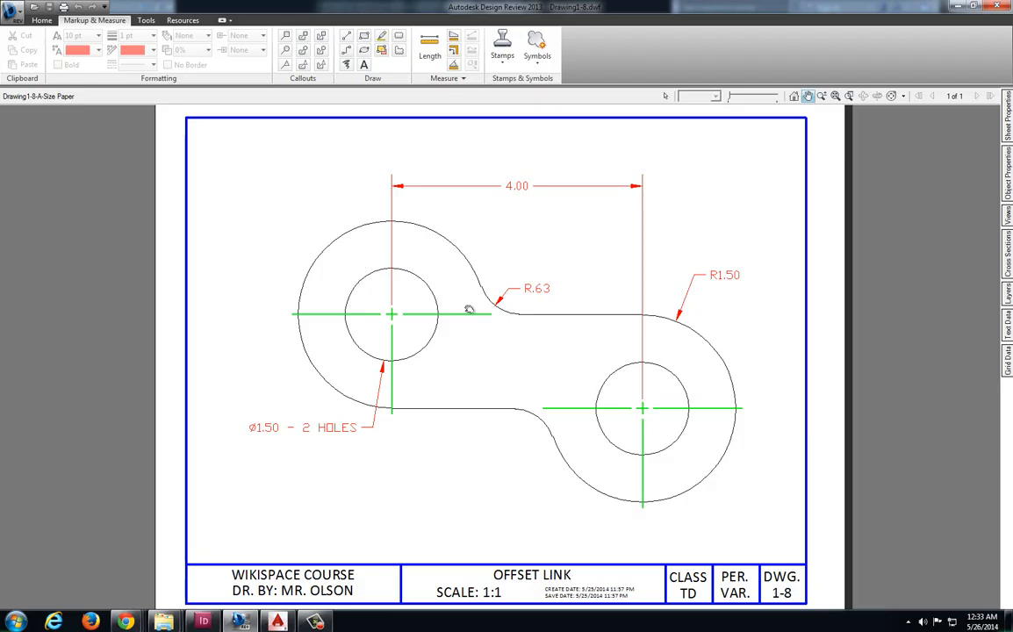
# - Zoom out and switch back to the reference link drawing to check the lower edge
pyautogui.scroll(-3)
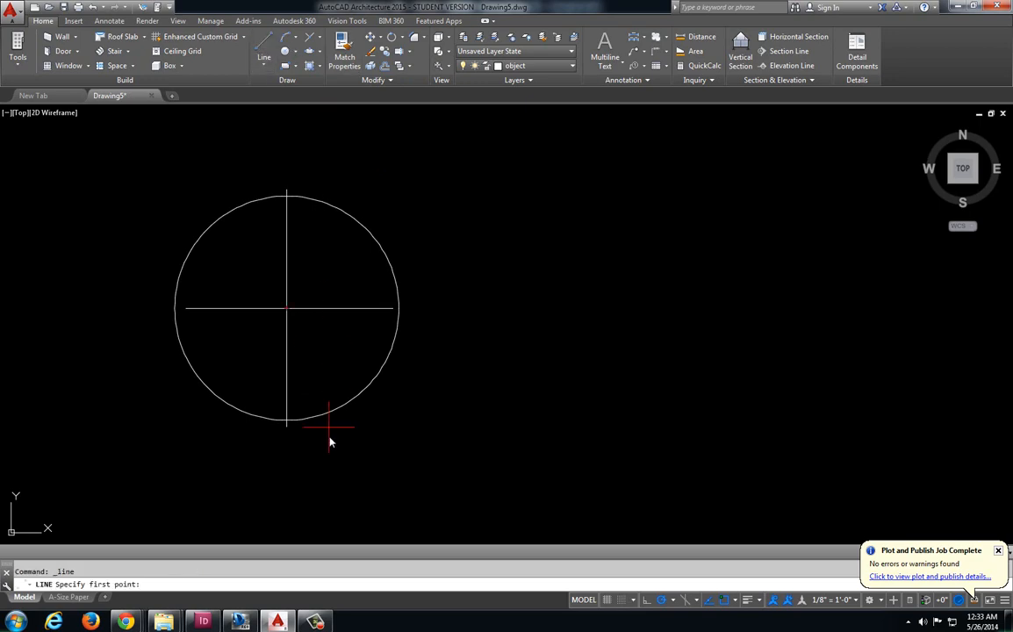
pyautogui.click(288, 422)
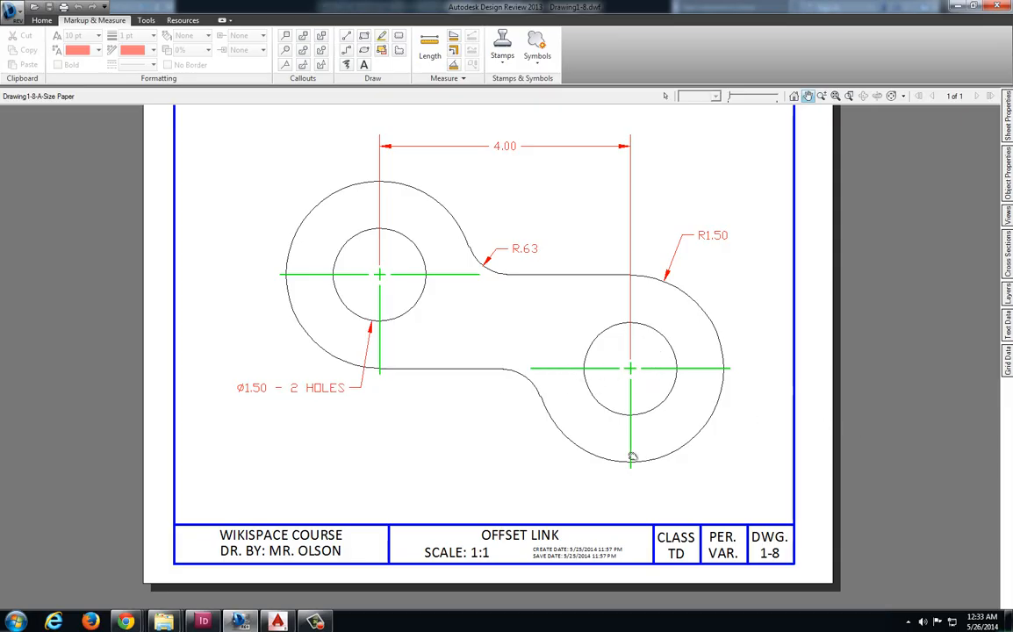
pyautogui.moveTo(718, 362)
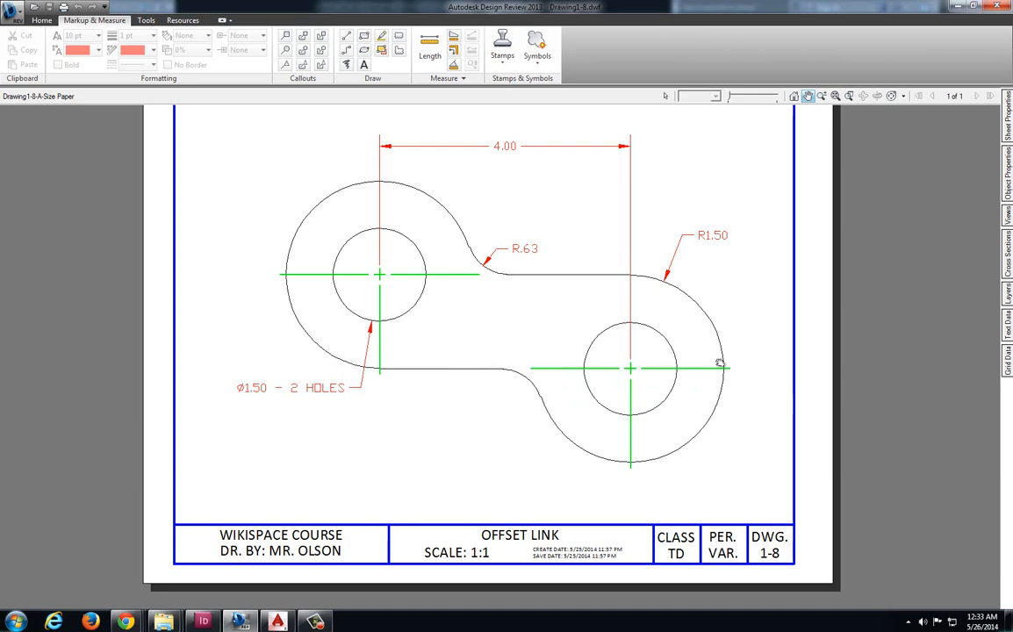
pyautogui.moveTo(636, 360)
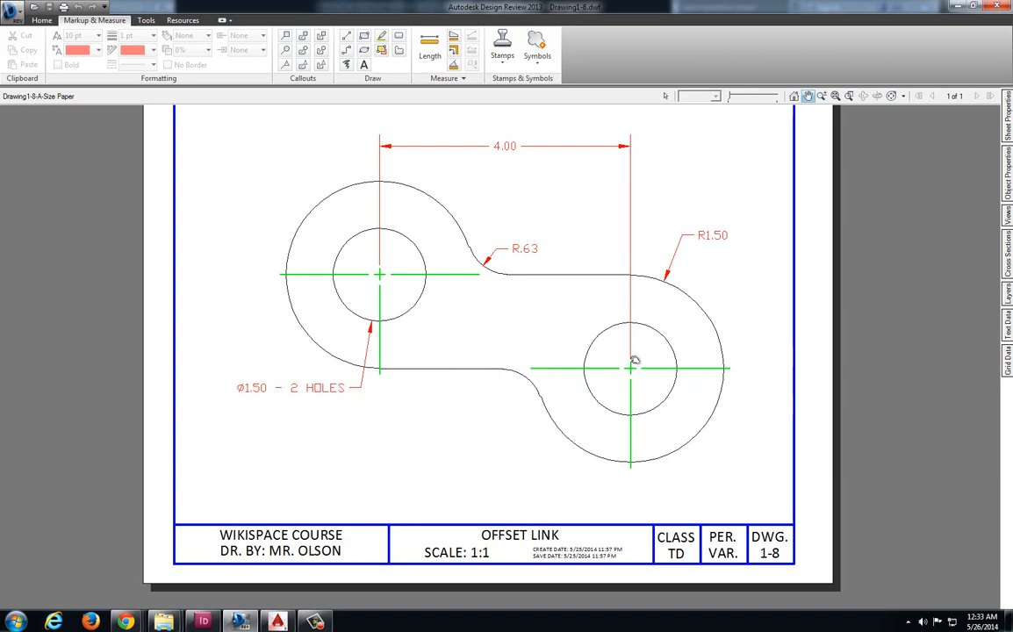
pyautogui.moveTo(390, 274)
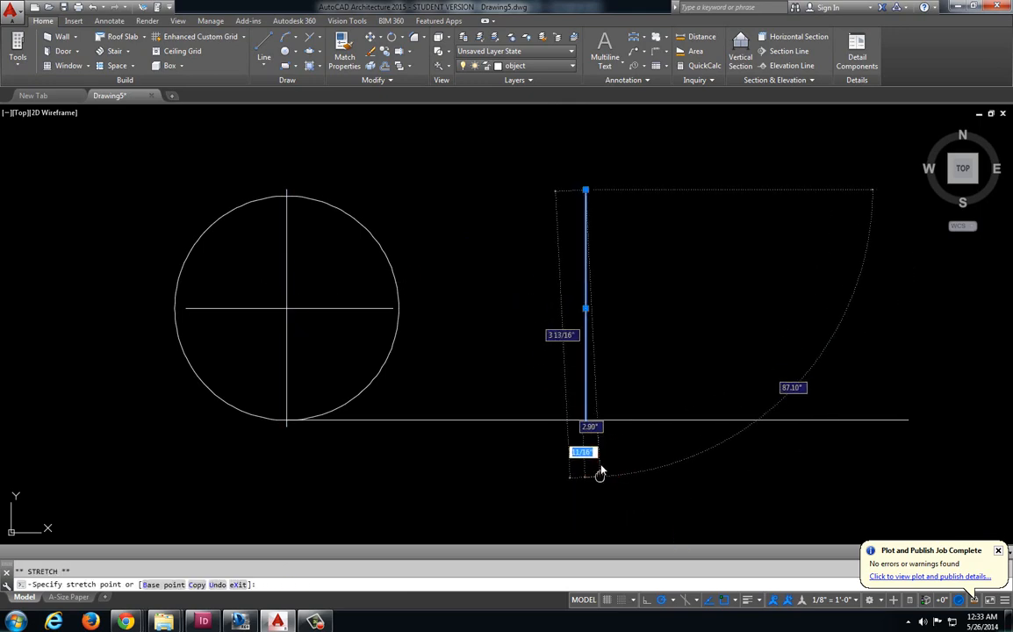
# - Draw the second circle at the right centreline crossing and a line from the left circle's top
pyautogui.press('Escape')
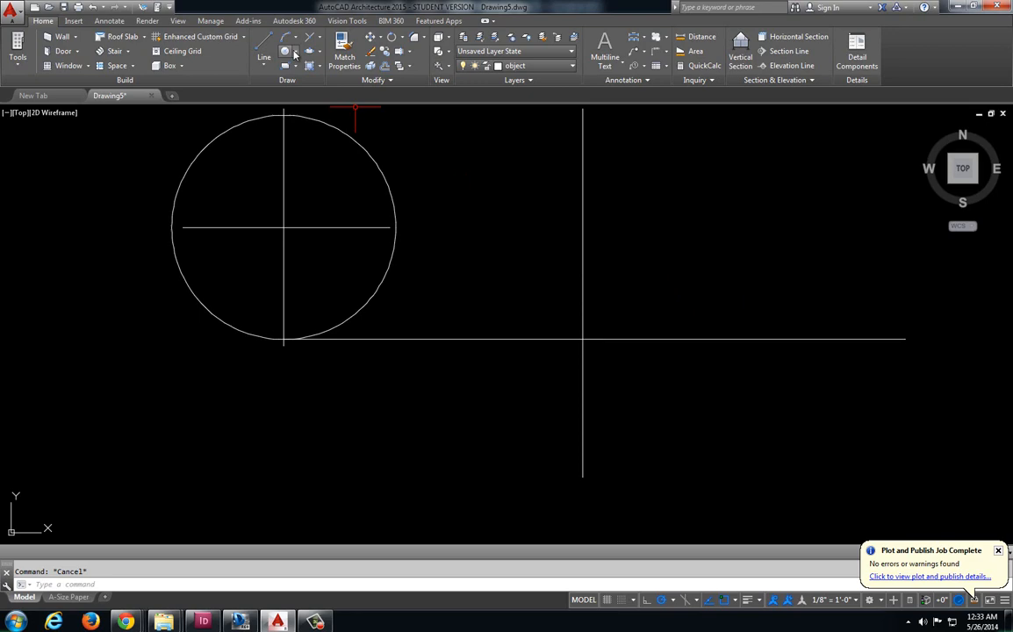
pyautogui.click(284, 49)
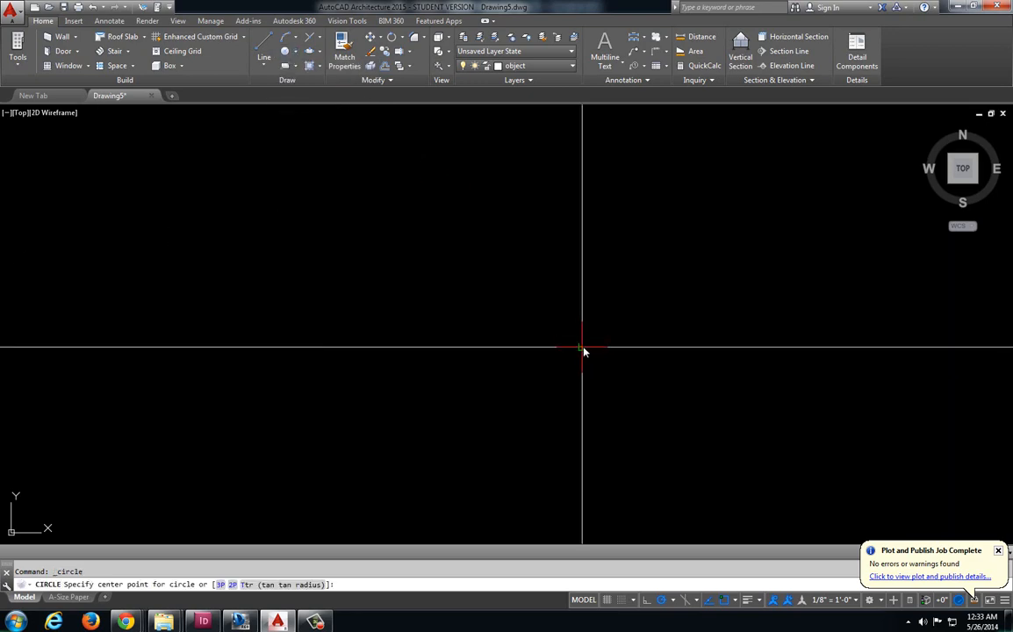
pyautogui.click(583, 344)
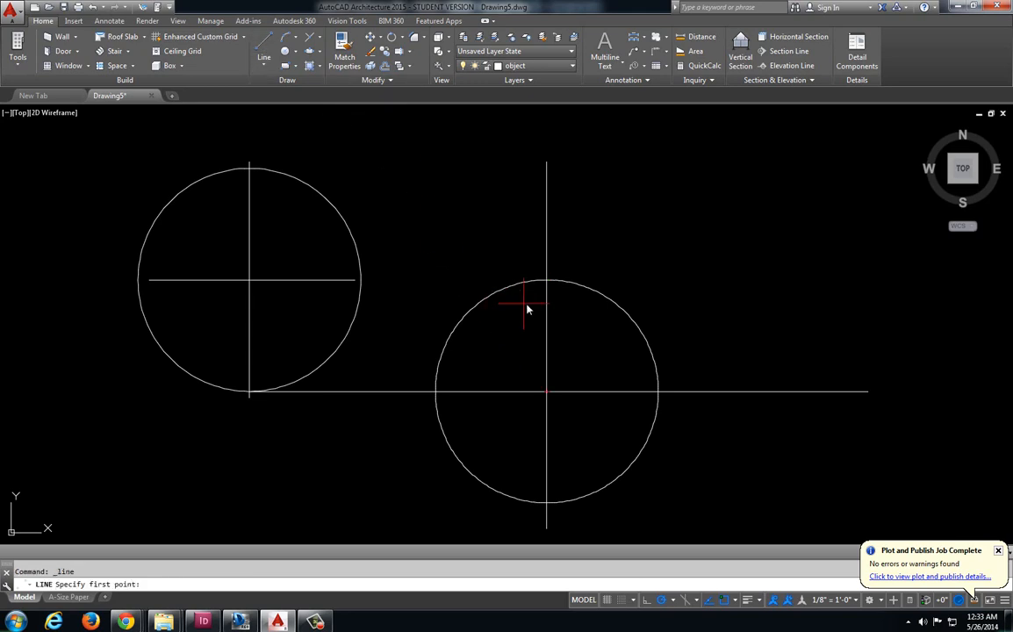
pyautogui.click(361, 279)
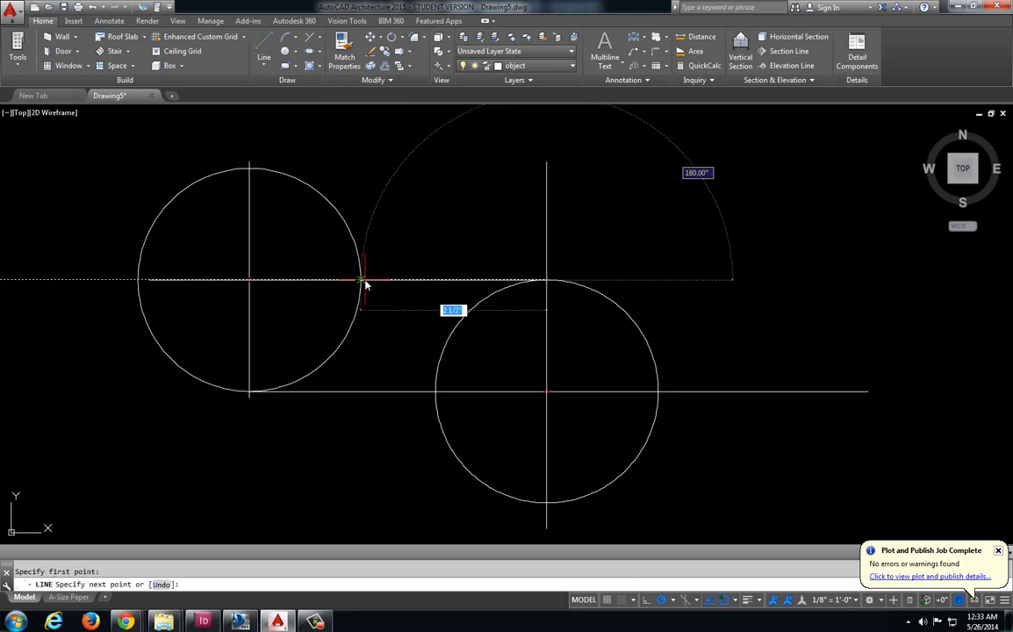
pyautogui.press('Escape')
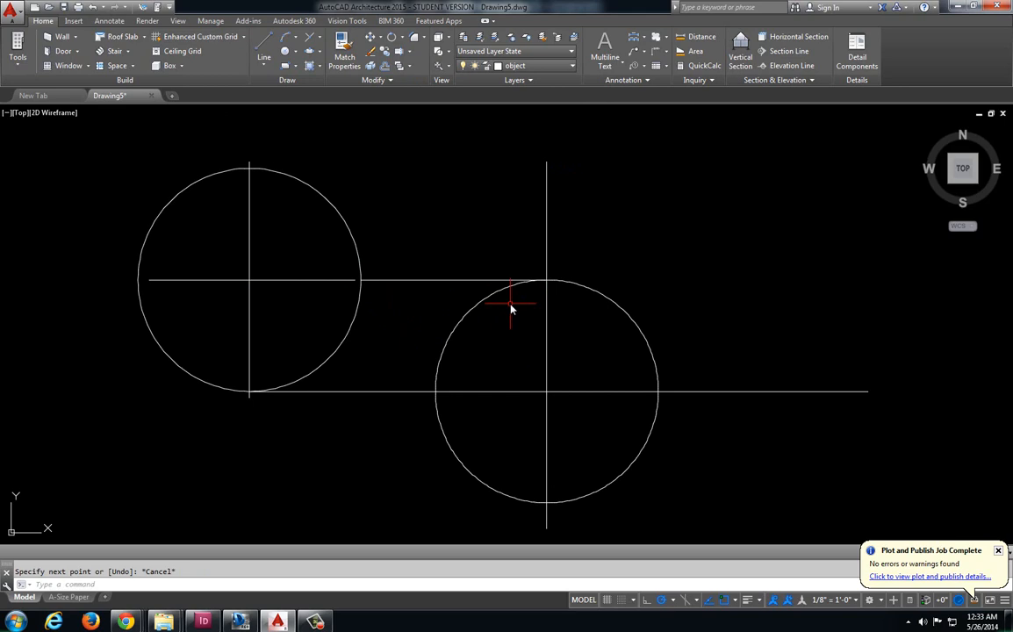
pyautogui.moveTo(578, 362)
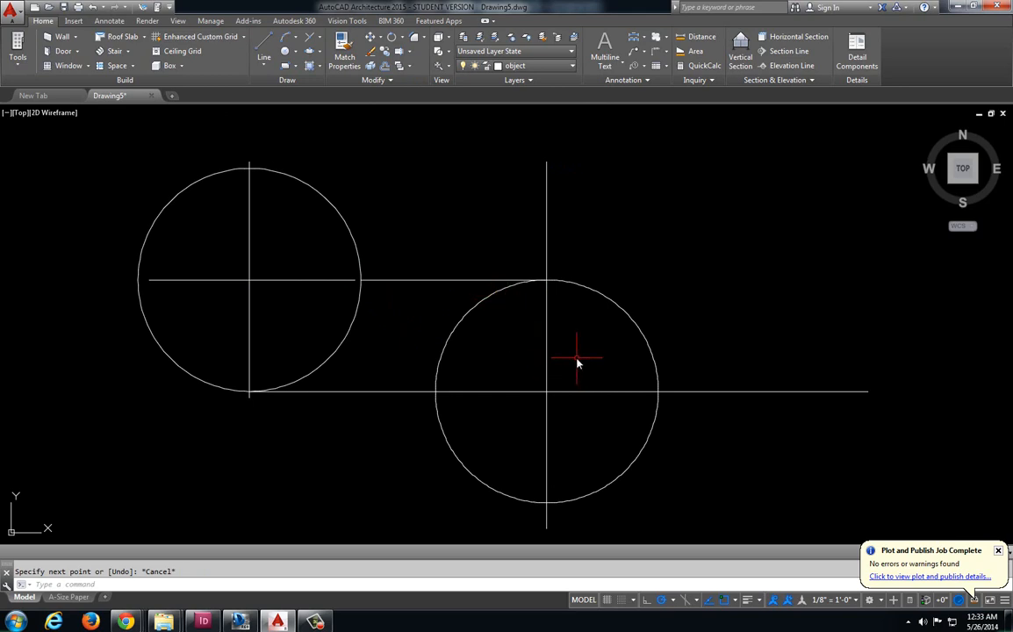
# - Run TRIM to cut the inner arcs and excess line ends into one link outline
pyautogui.write('trim')
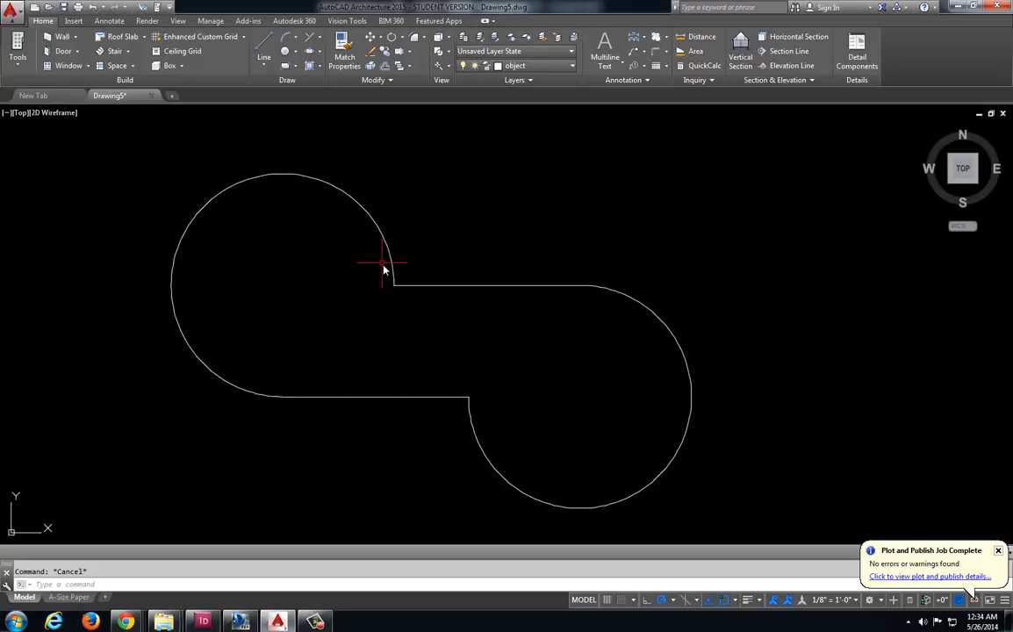
pyautogui.moveTo(445, 404)
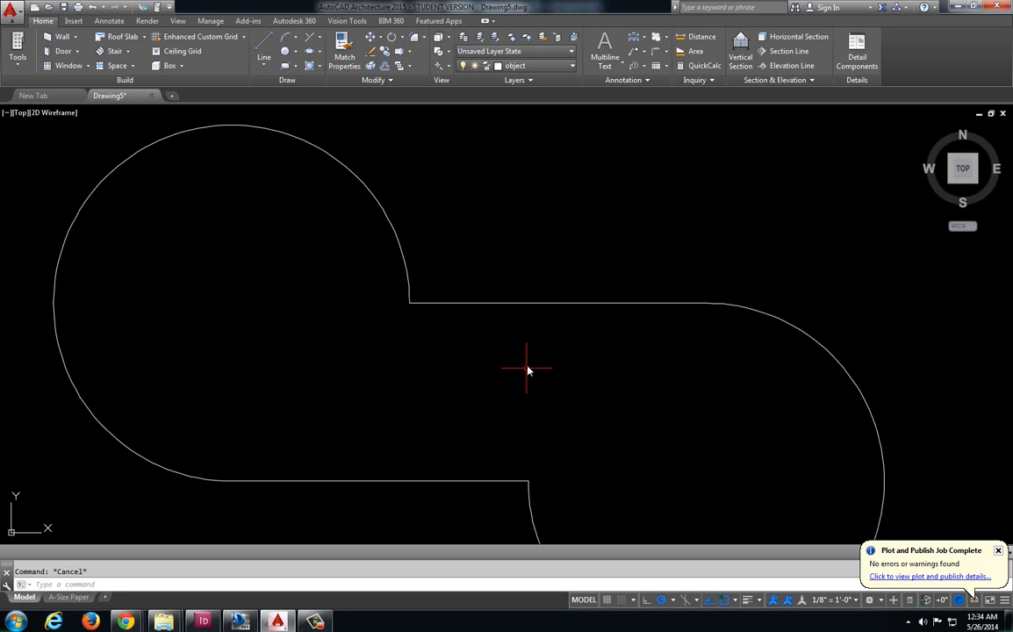
pyautogui.moveTo(520, 362)
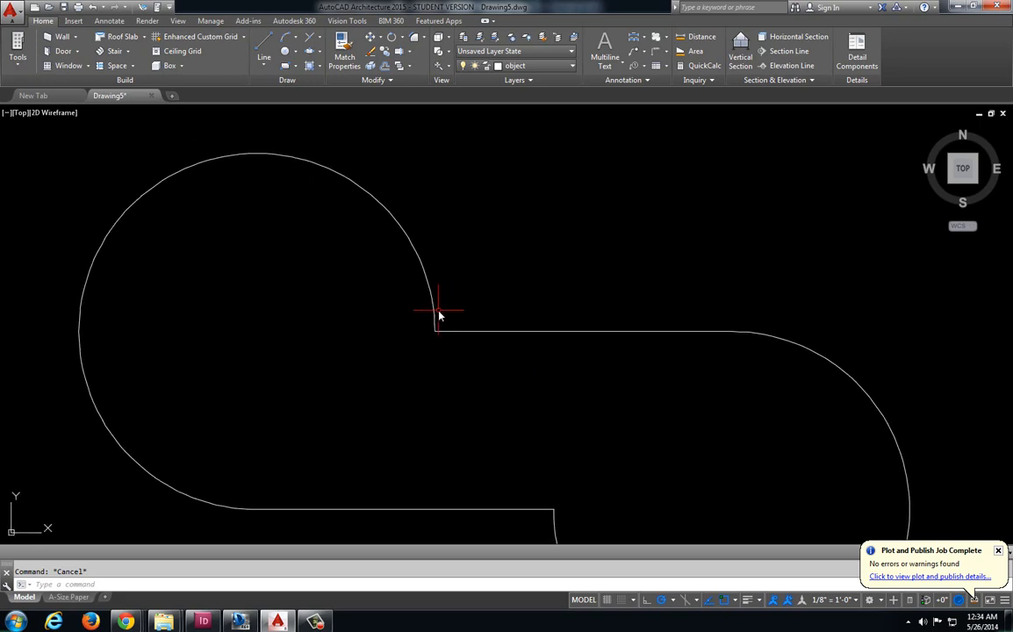
pyautogui.moveTo(477, 320)
pyautogui.write('offse')
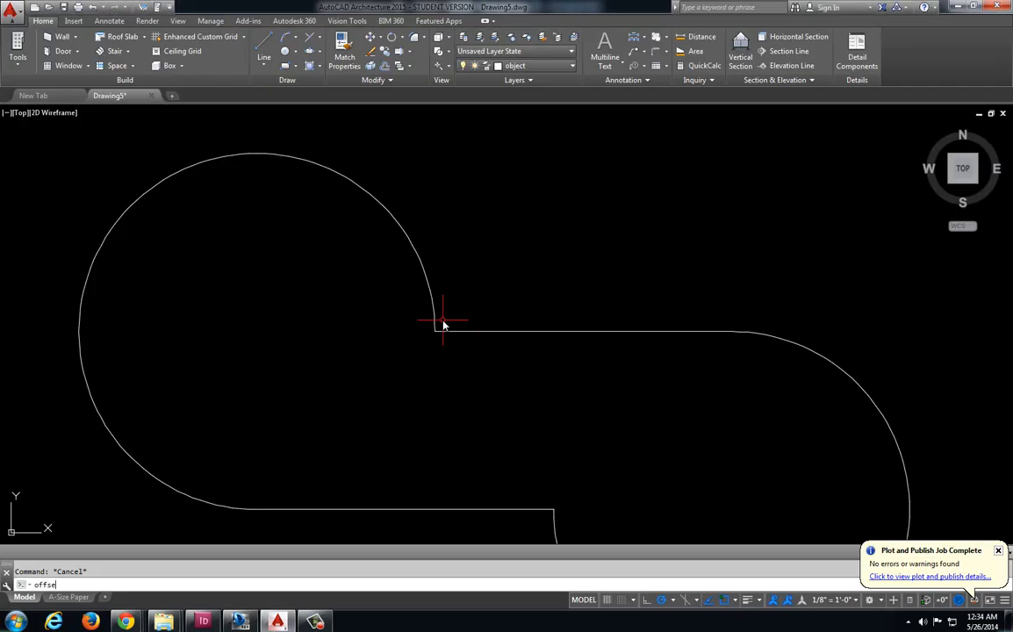
pyautogui.press('Return')
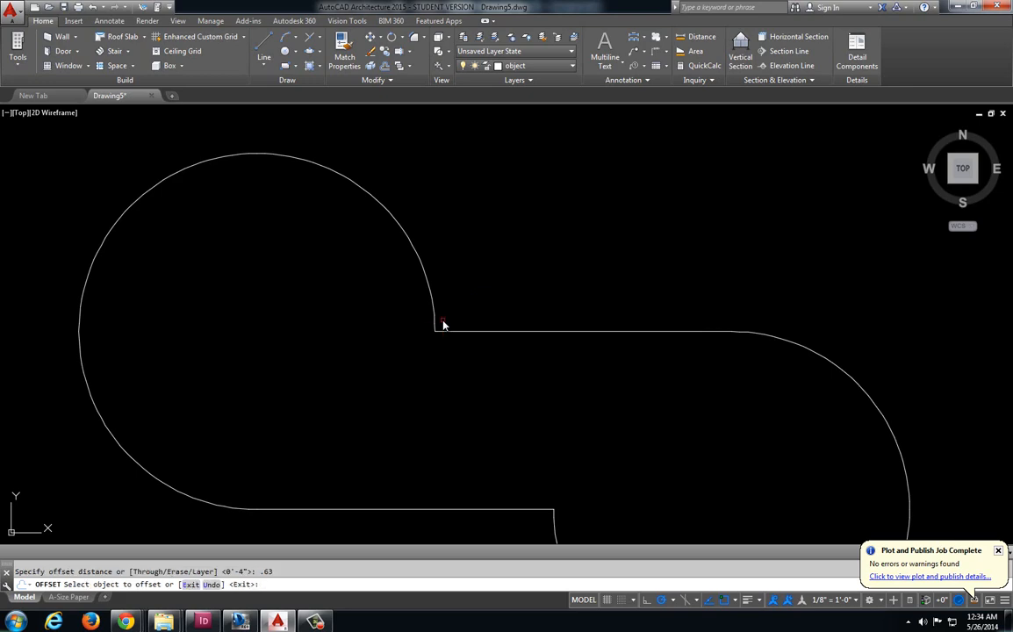
pyautogui.click(444, 325)
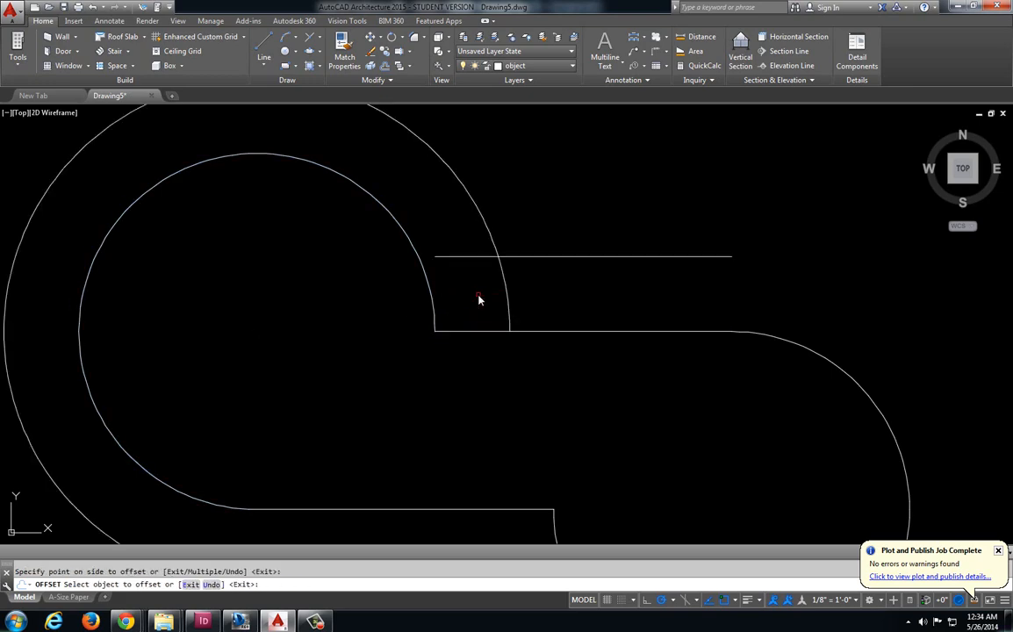
pyautogui.click(291, 49)
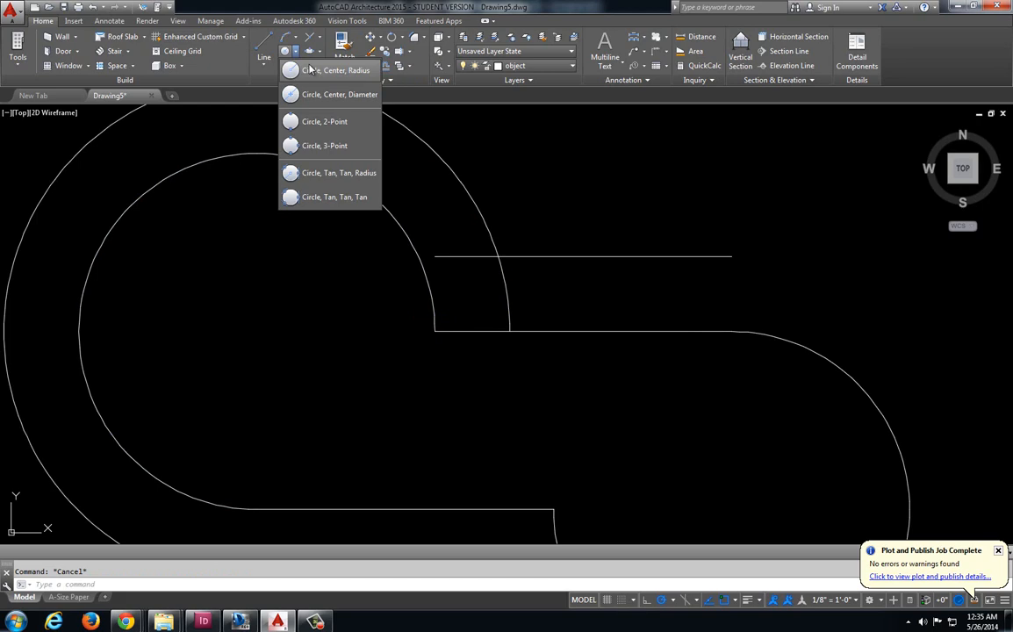
pyautogui.click(334, 71)
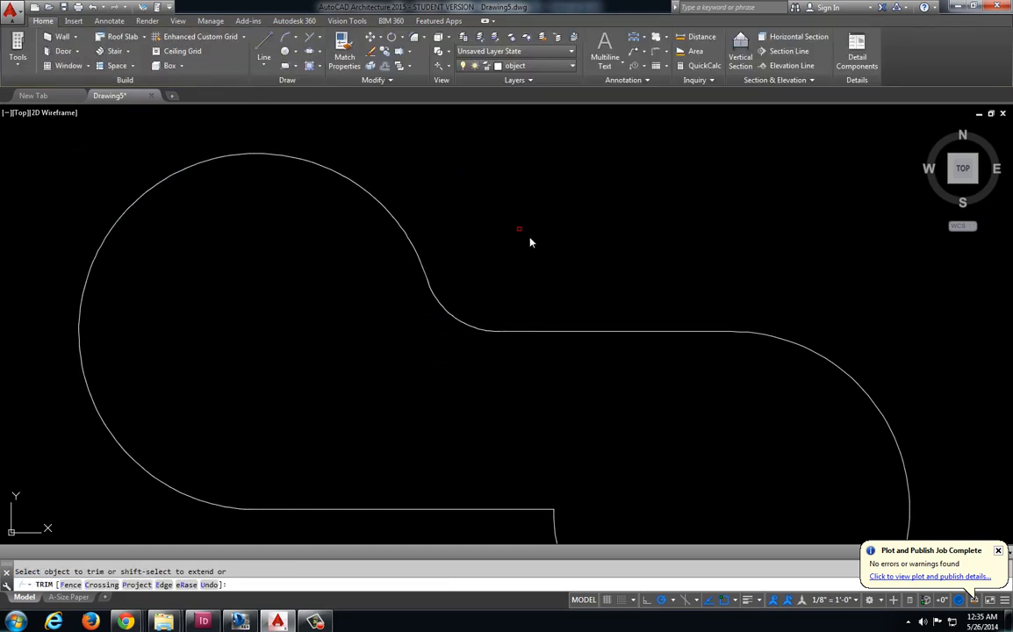
pyautogui.press('Escape')
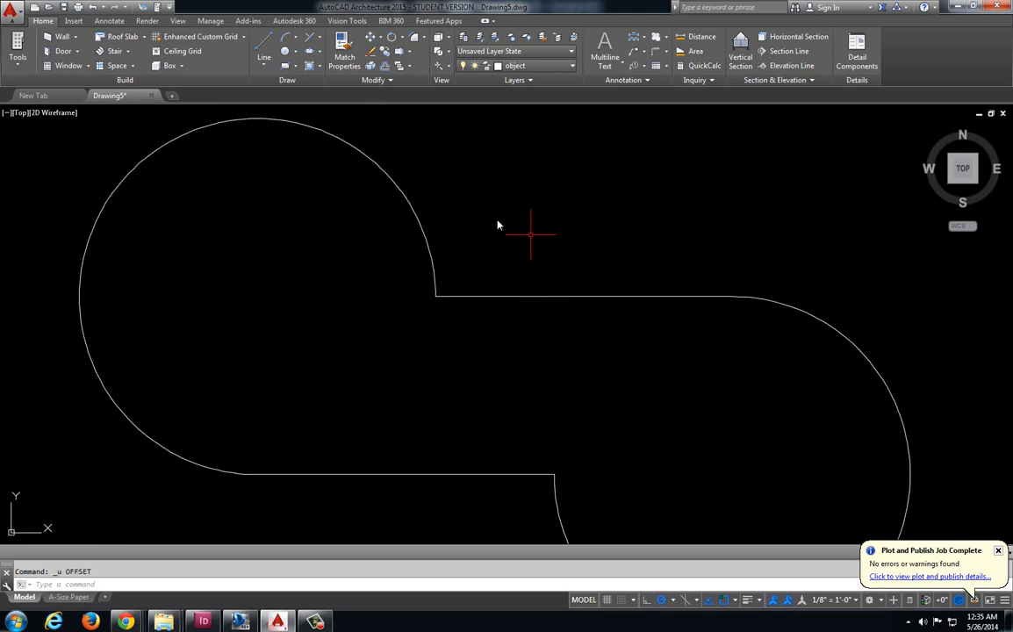
pyautogui.moveTo(496, 253)
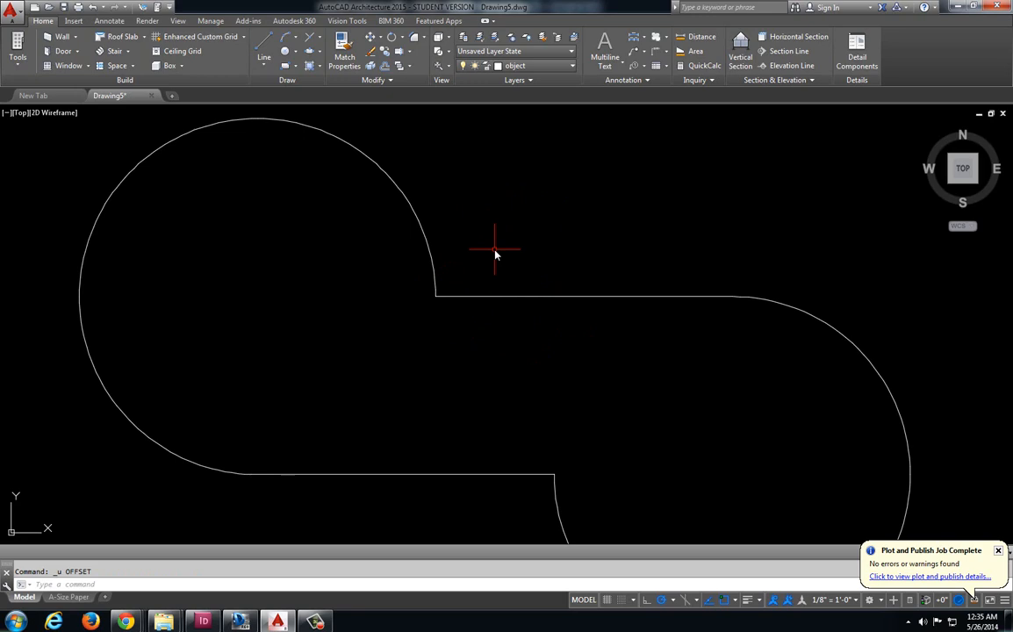
pyautogui.moveTo(503, 246)
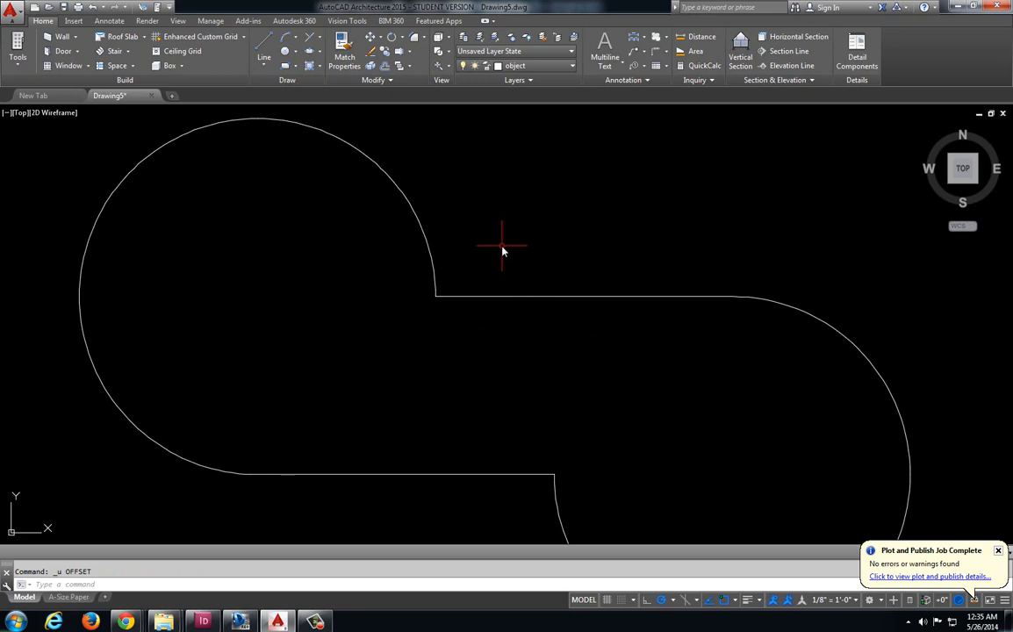
pyautogui.moveTo(506, 236)
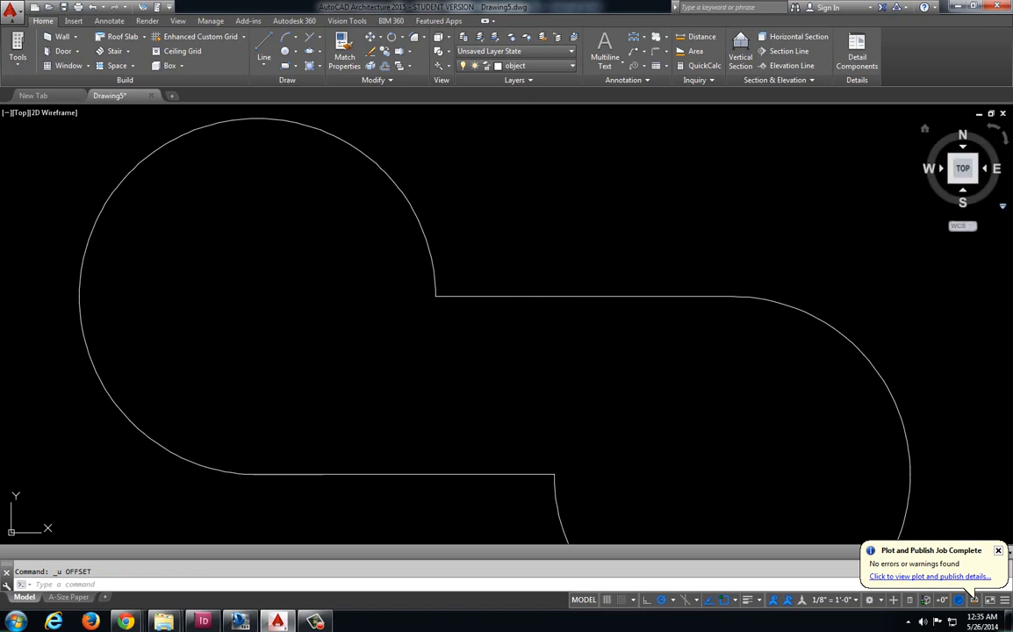
# - Start FILLET and choose the Radius option to reach the radius prompt
pyautogui.press('Escape')
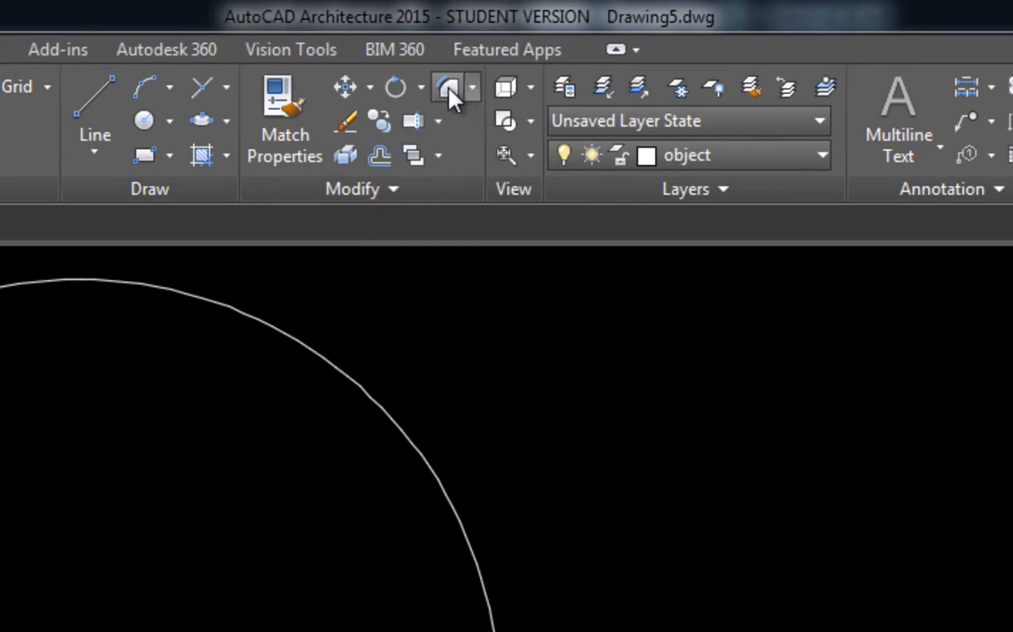
pyautogui.moveTo(450, 88)
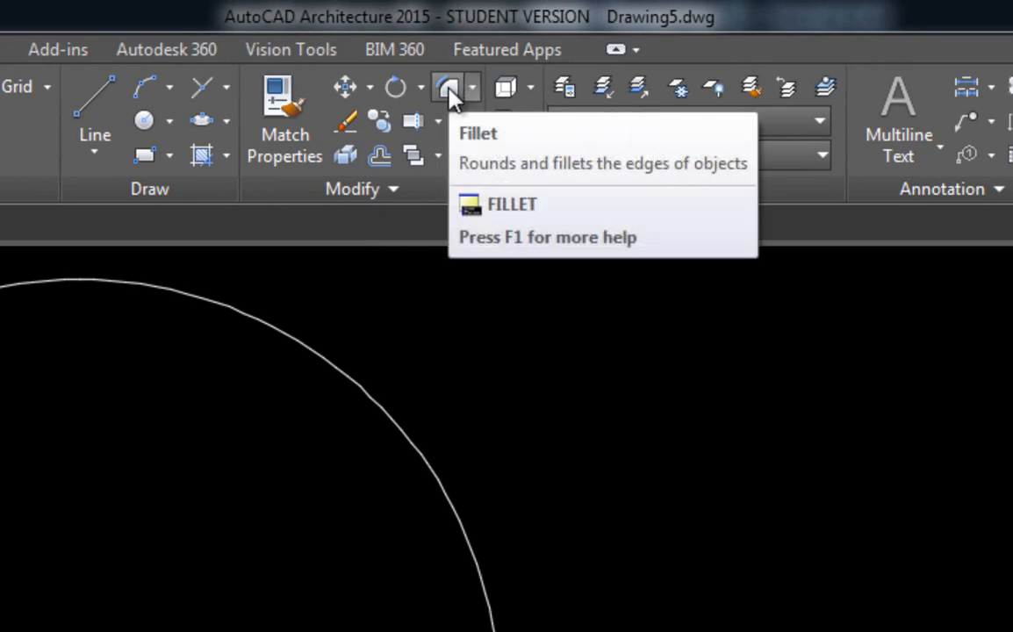
pyautogui.moveTo(449, 88)
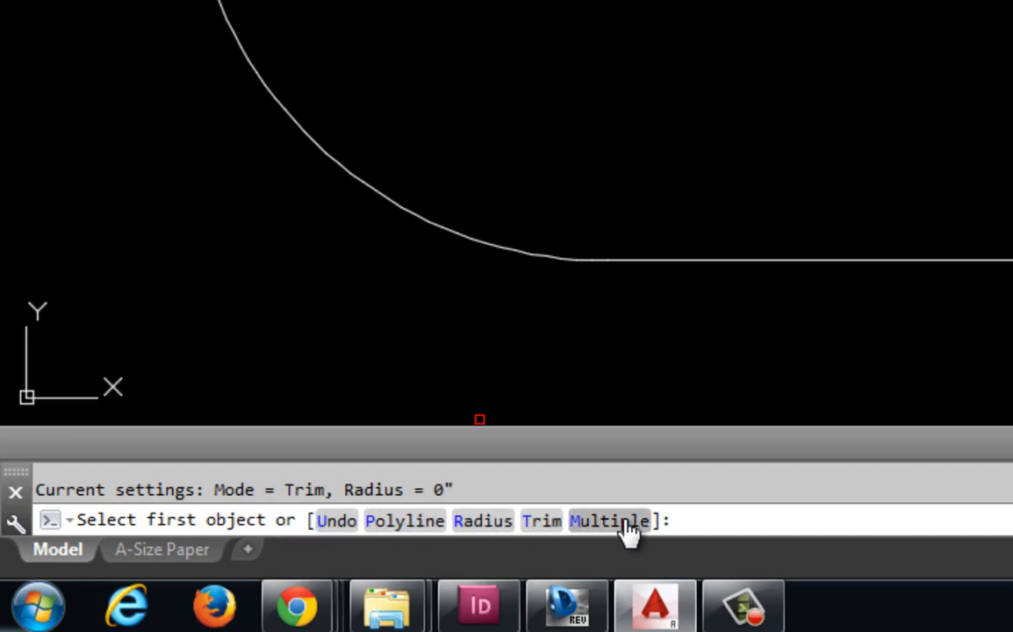
pyautogui.moveTo(453, 520)
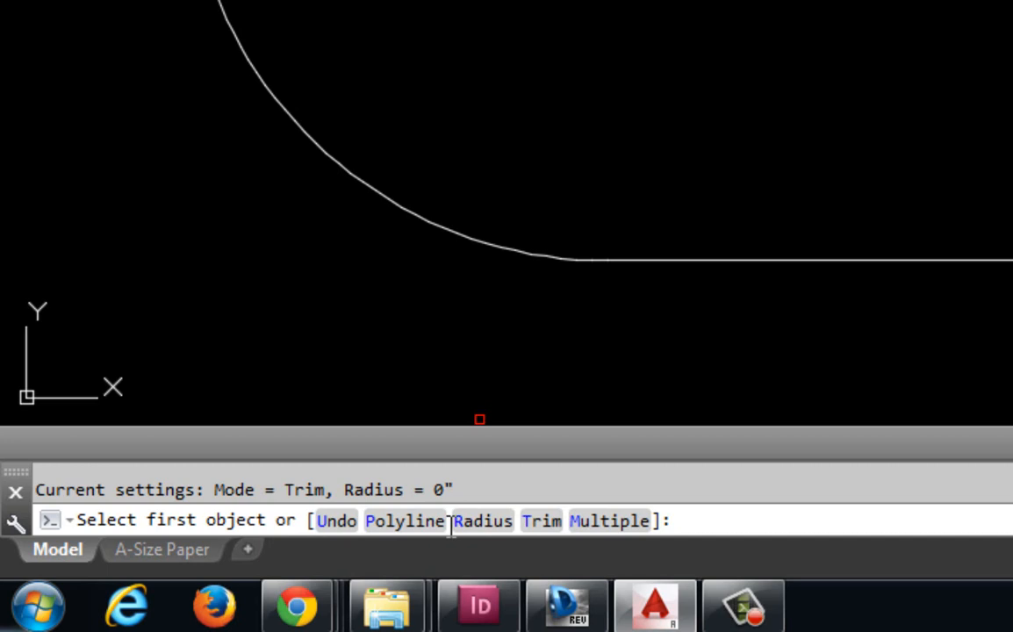
pyautogui.moveTo(481, 520)
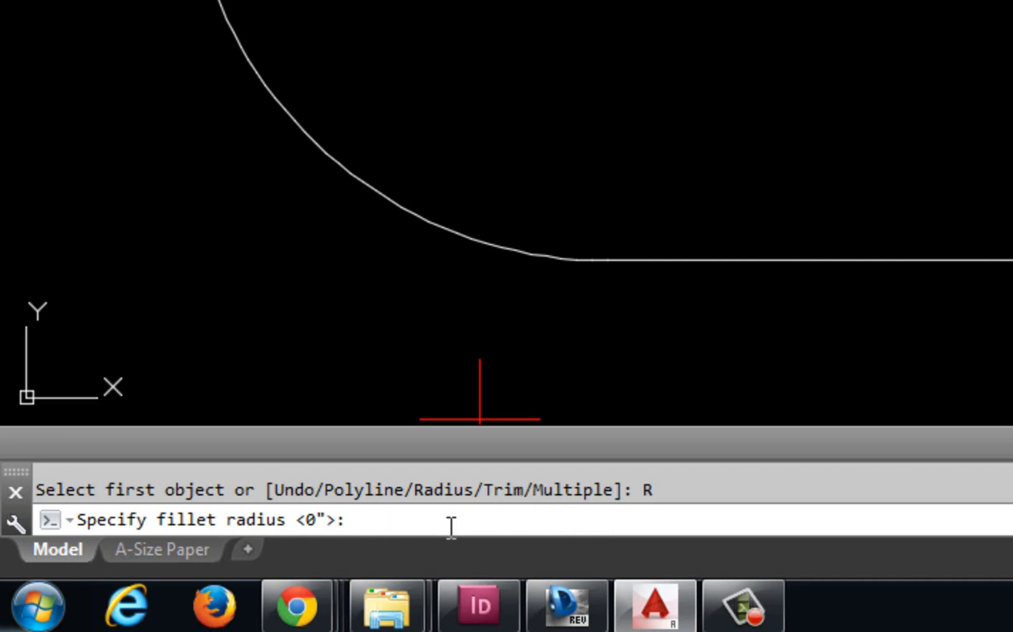
pyautogui.press('Escape')
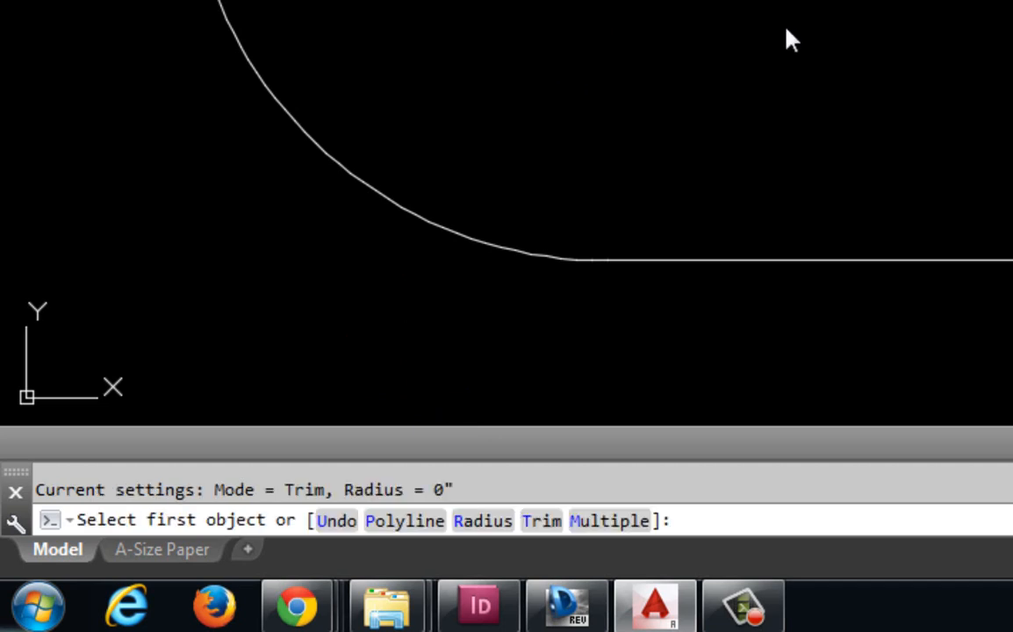
pyautogui.moveTo(583, 418)
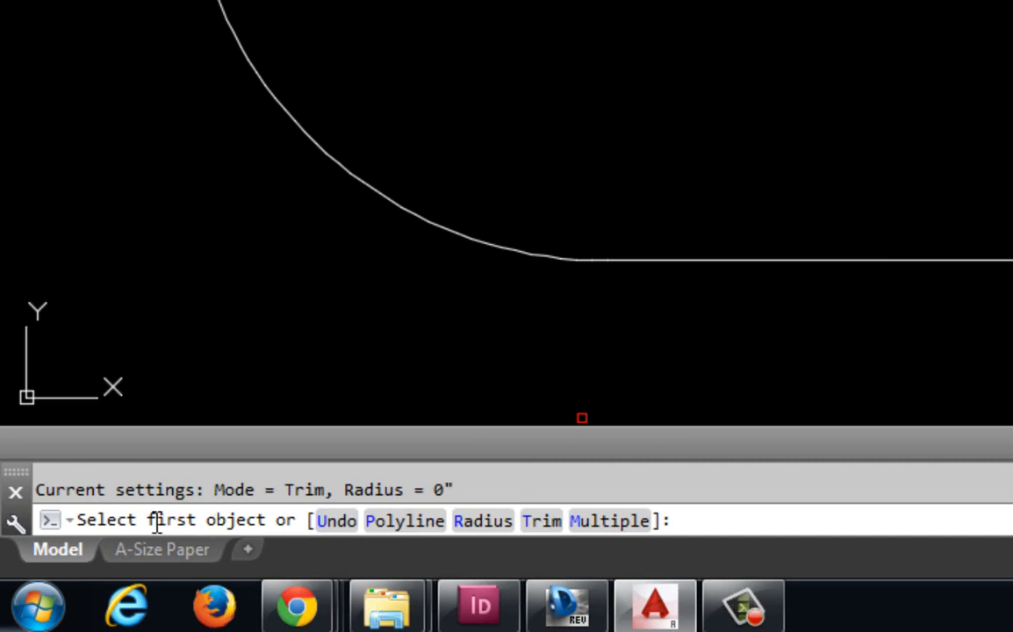
pyautogui.moveTo(591, 506)
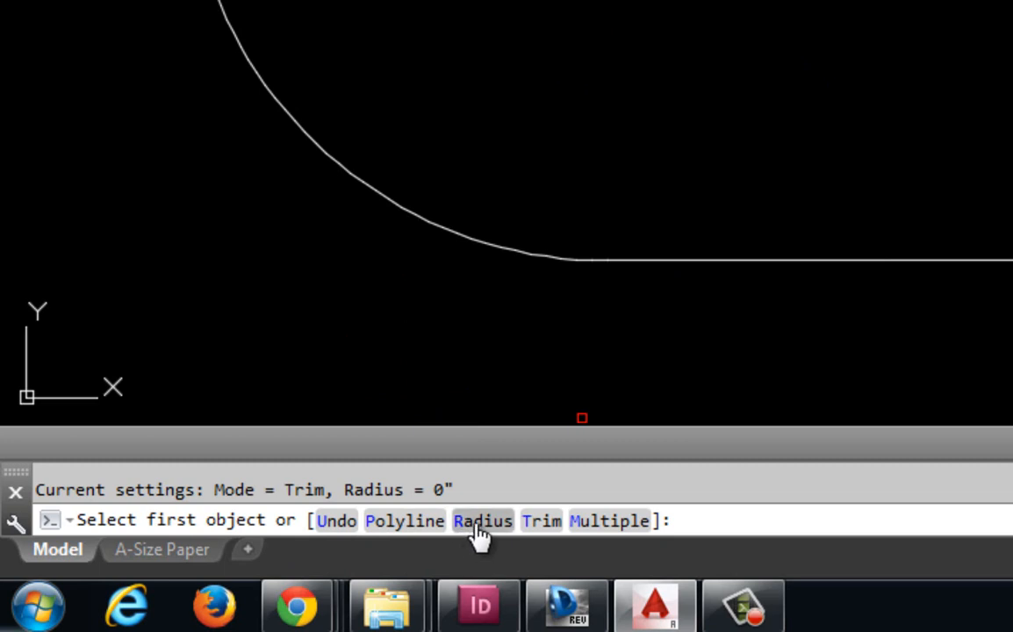
pyautogui.moveTo(478, 562)
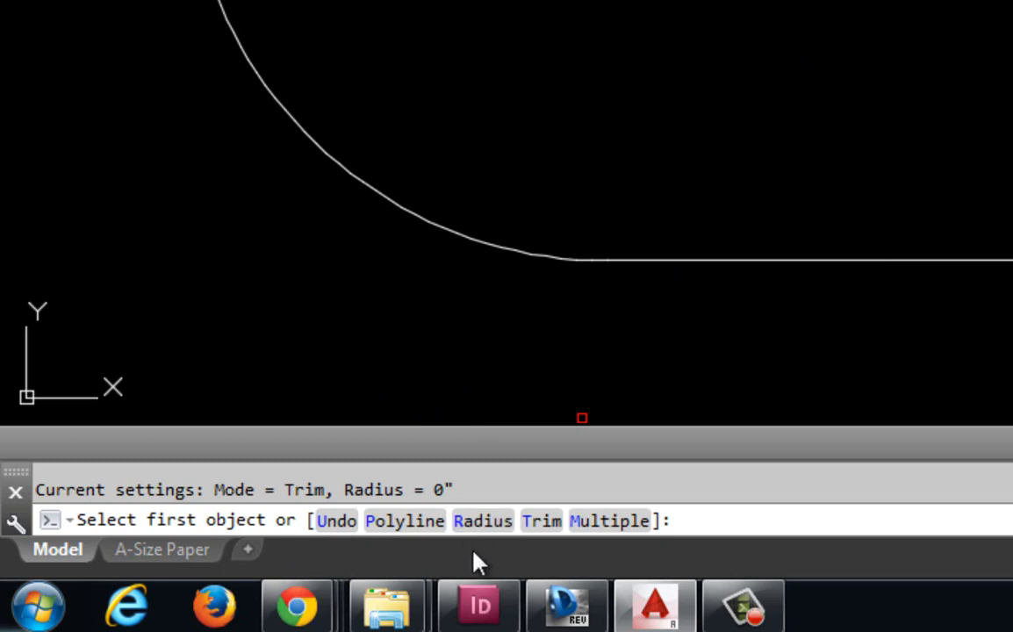
pyautogui.write('r')
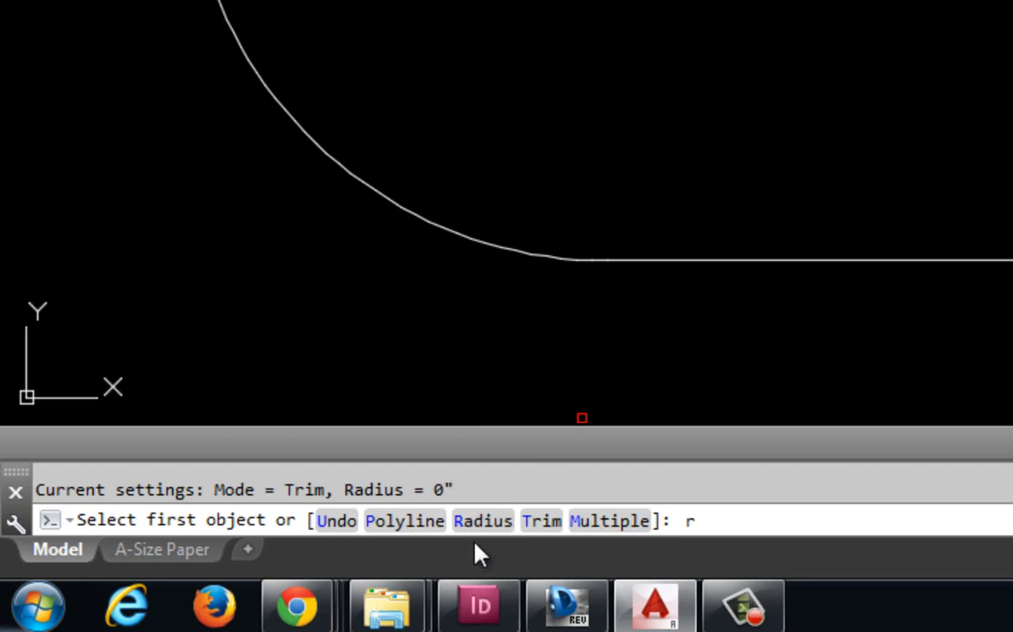
pyautogui.moveTo(717, 369)
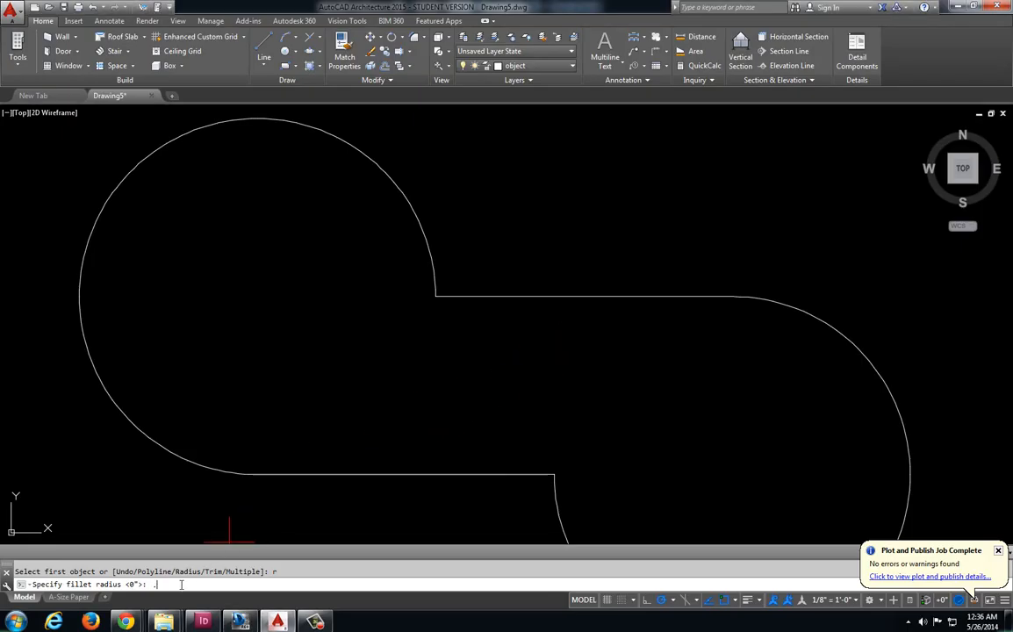
# - Fillet the top line to the left circle with radius .63
pyautogui.write('.63')
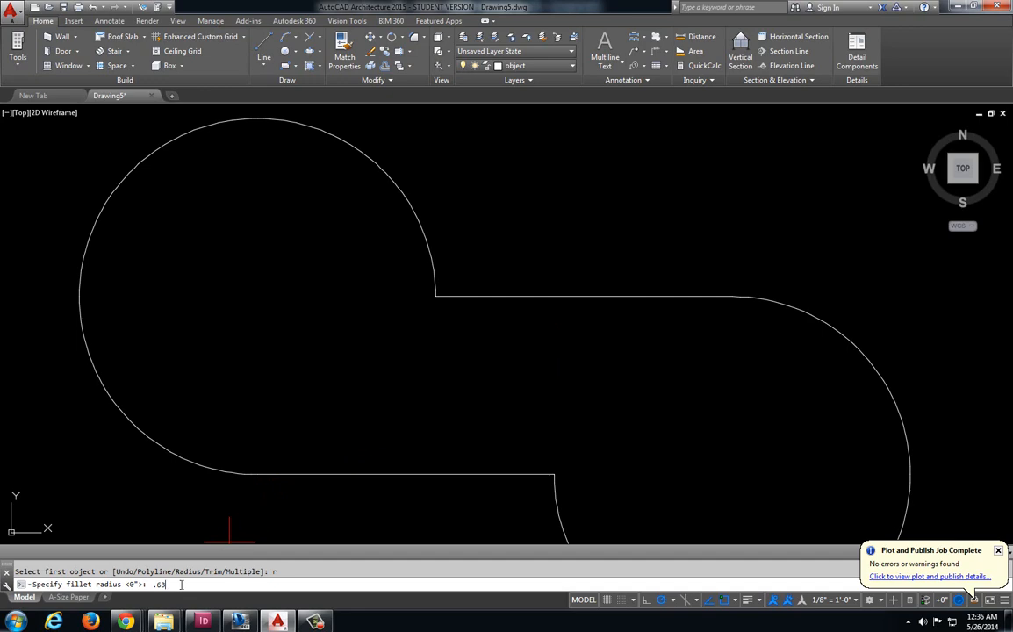
pyautogui.press('Return')
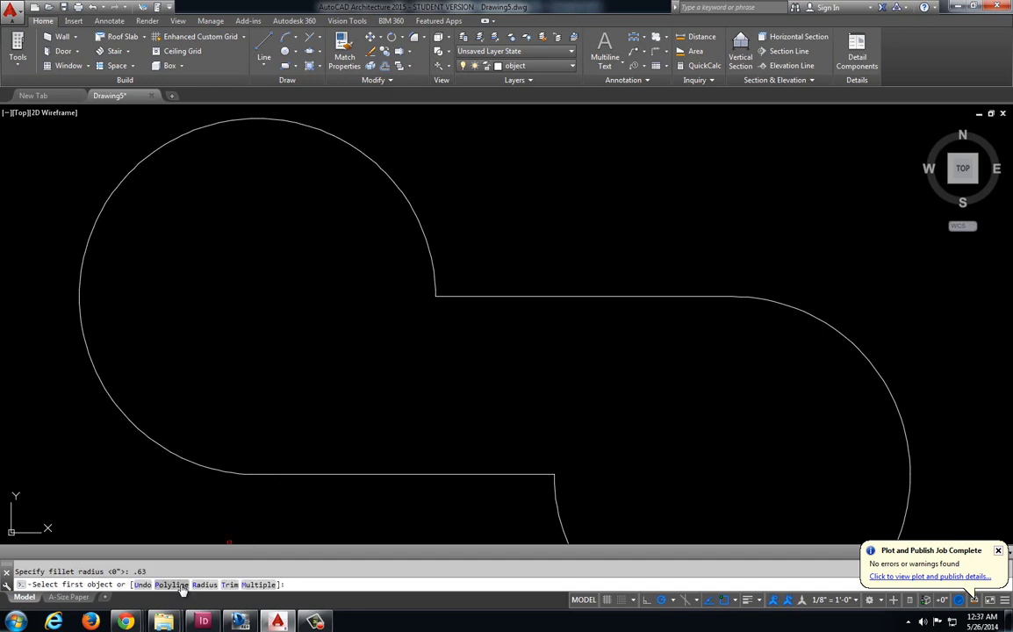
pyautogui.moveTo(267, 388)
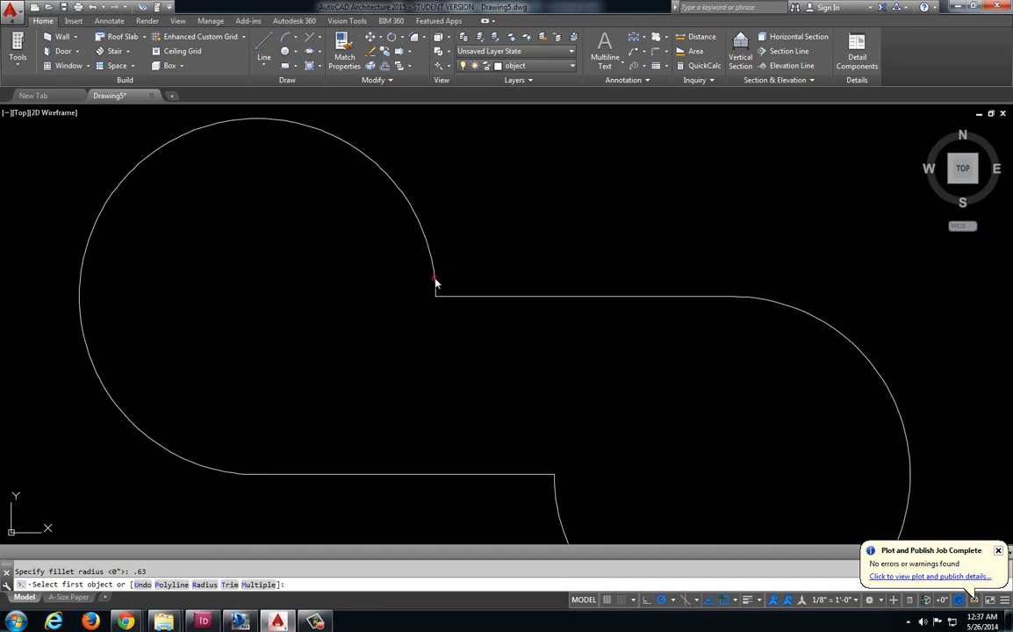
pyautogui.moveTo(436, 274)
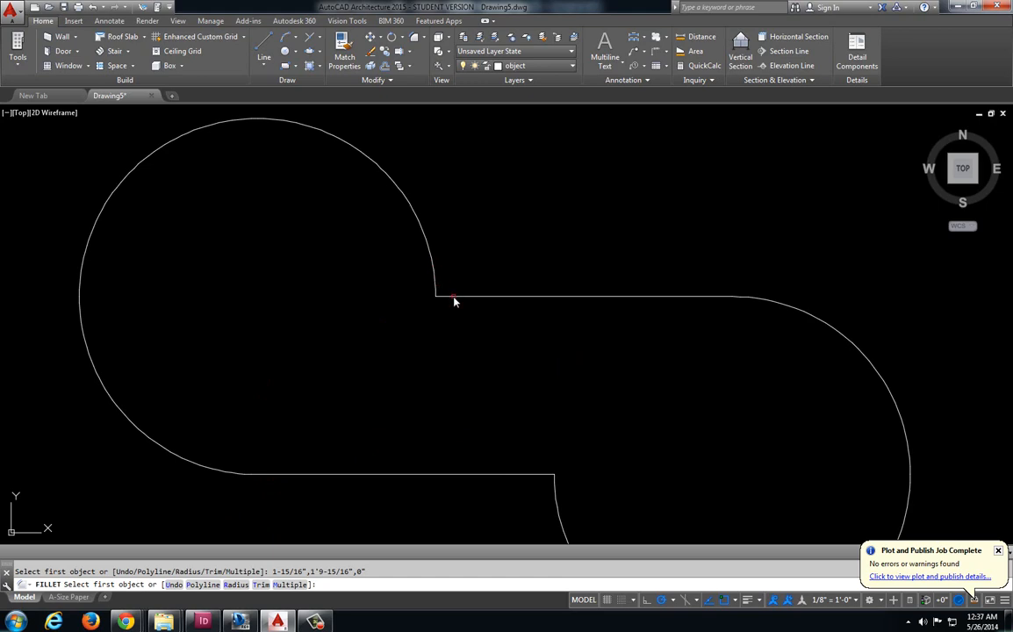
pyautogui.click(583, 295)
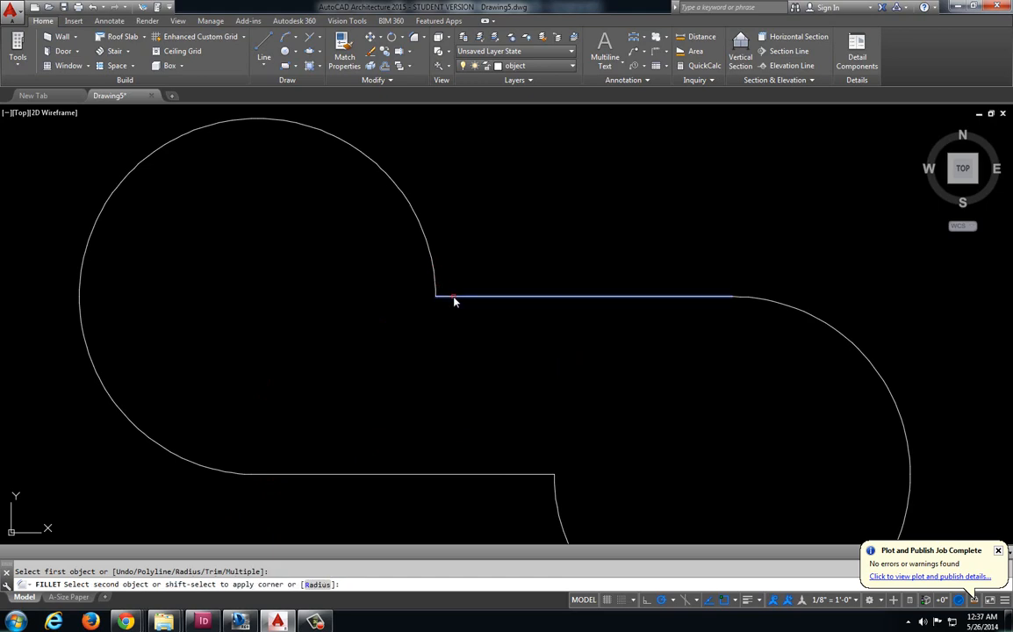
pyautogui.click(435, 281)
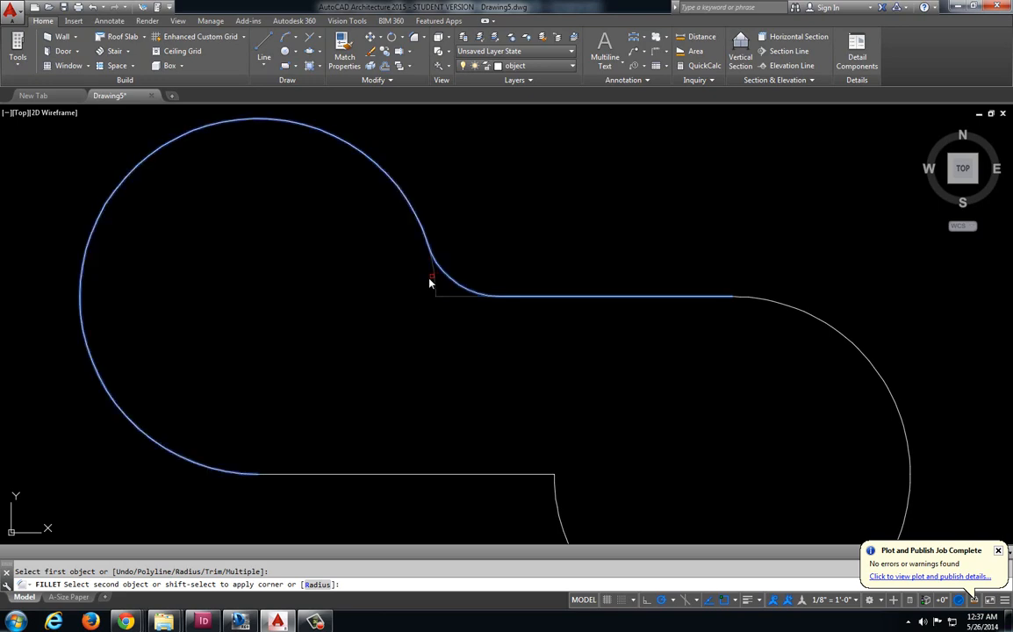
pyautogui.click(430, 295)
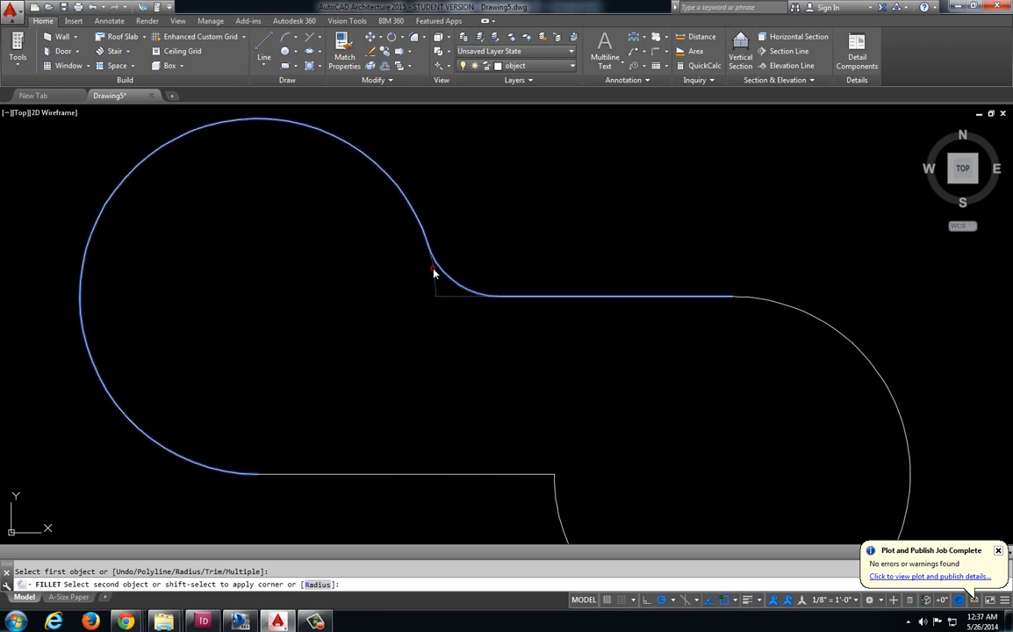
pyautogui.click(434, 267)
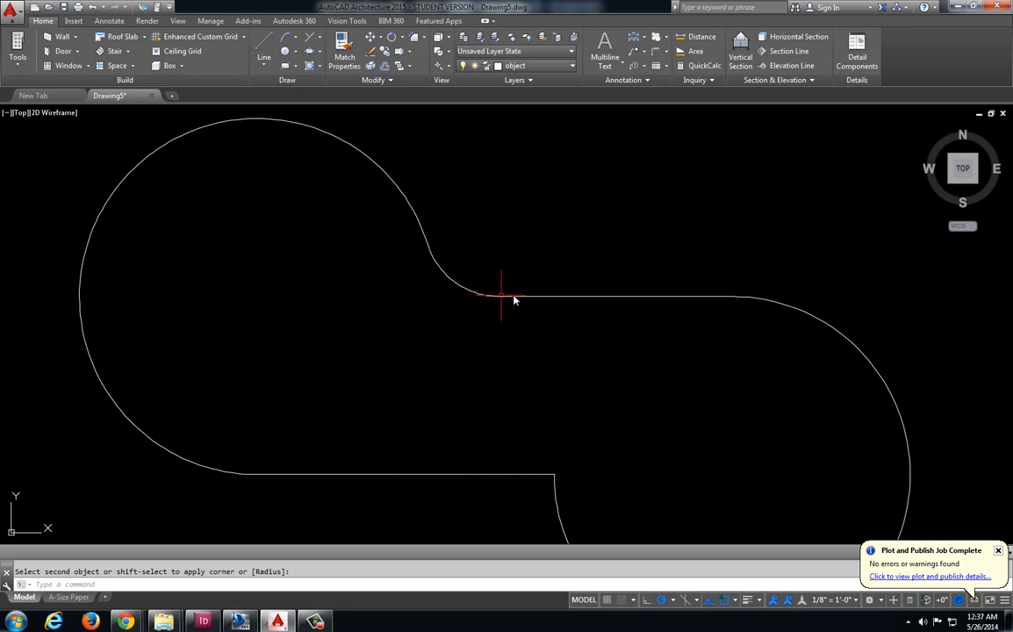
pyautogui.moveTo(482, 288)
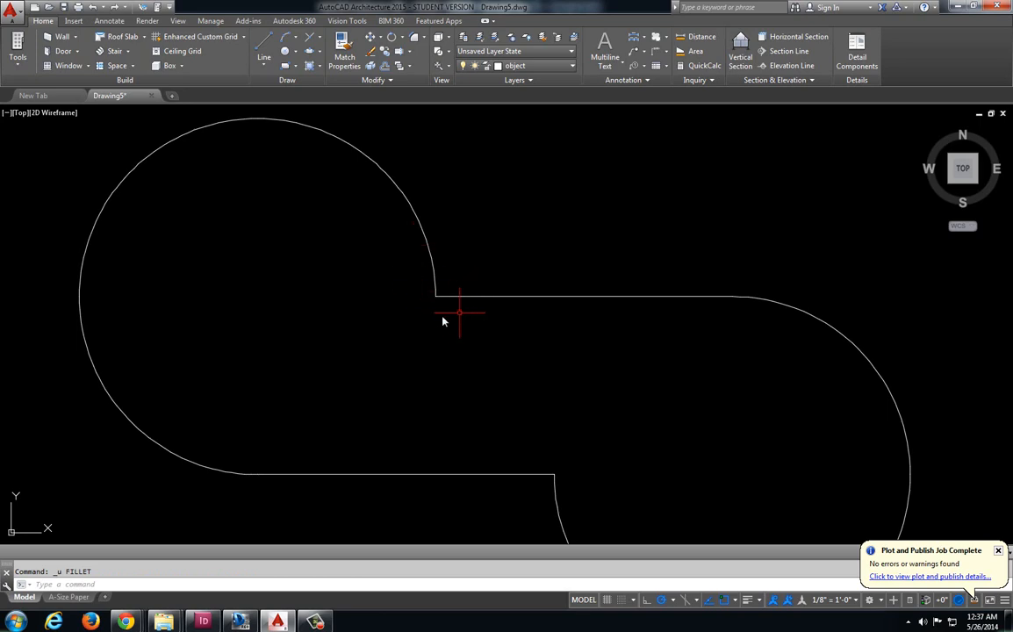
pyautogui.moveTo(360, 189)
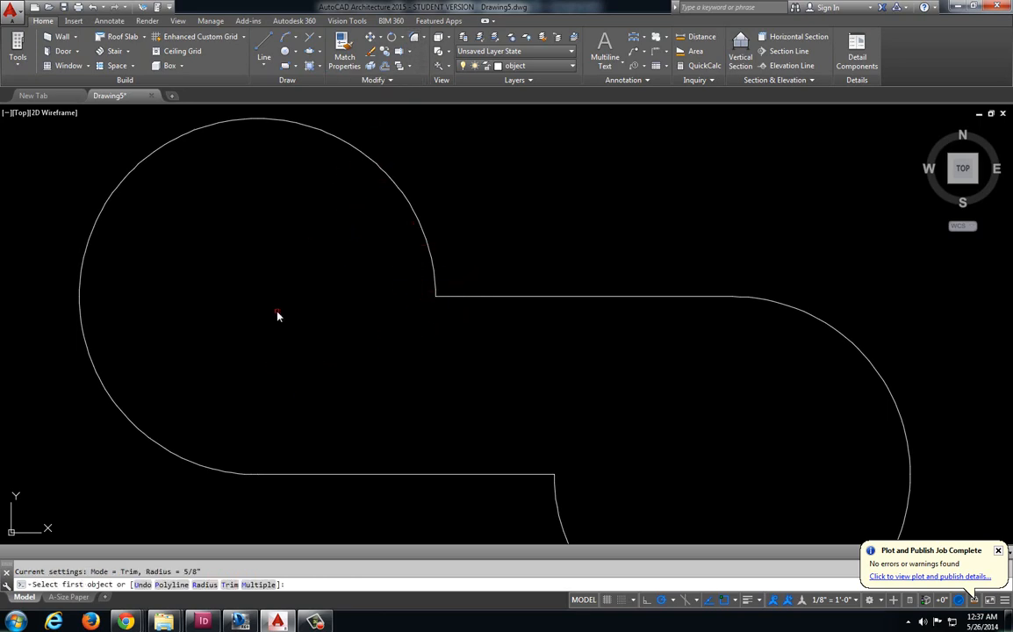
# - Redo the corner with fillet radius .6 between the top line and left circle
pyautogui.write('r')
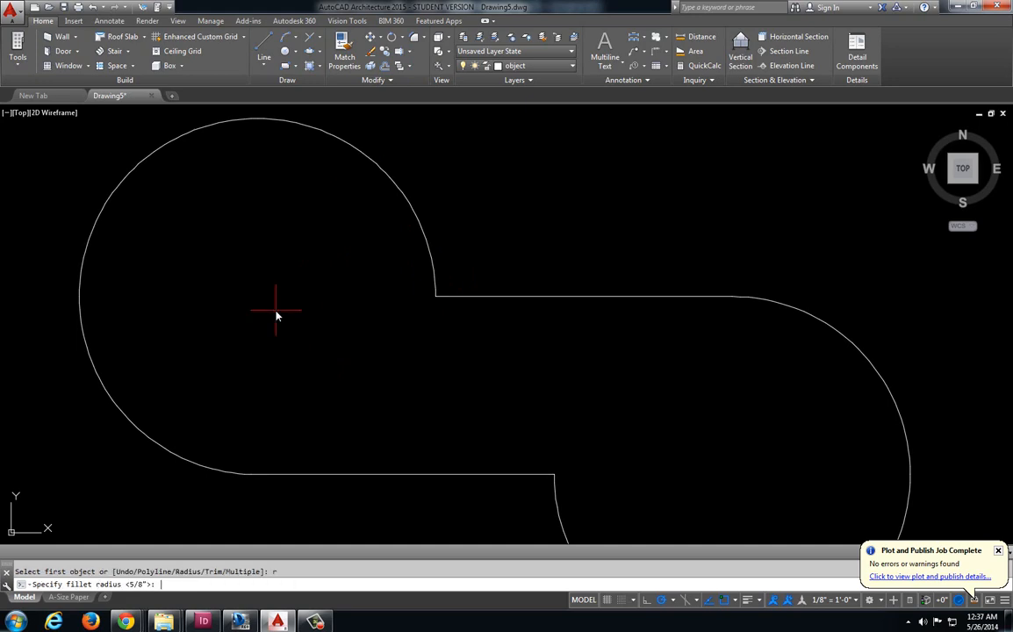
pyautogui.write('.6')
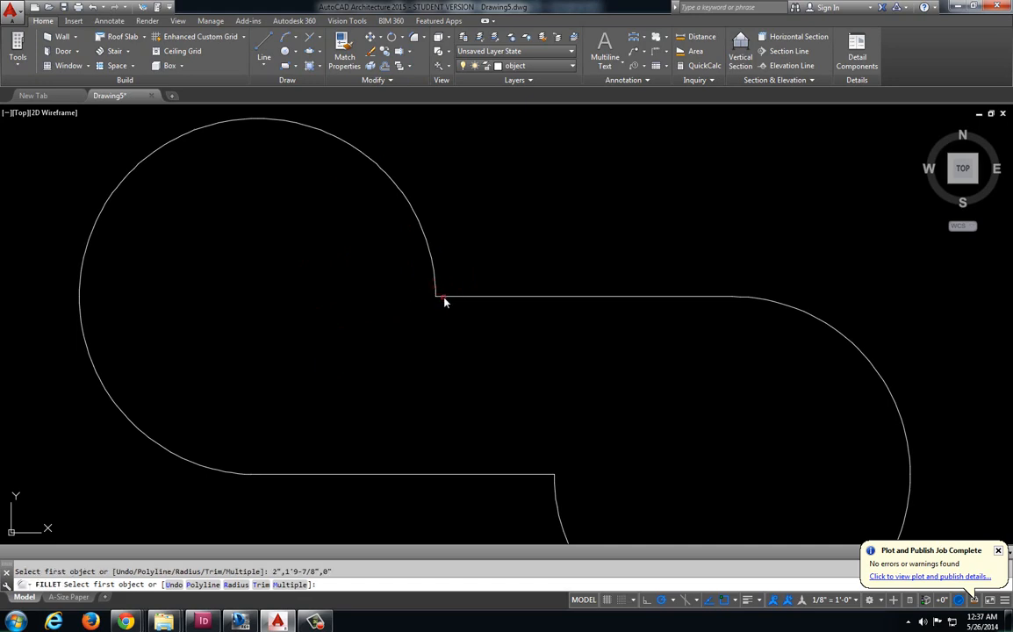
pyautogui.click(579, 297)
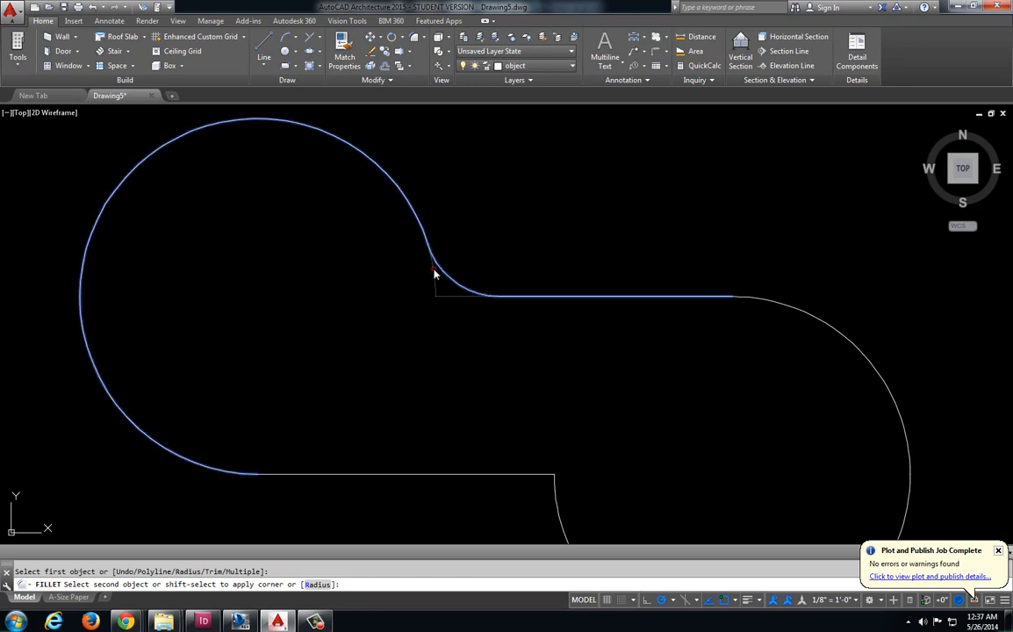
pyautogui.click(435, 272)
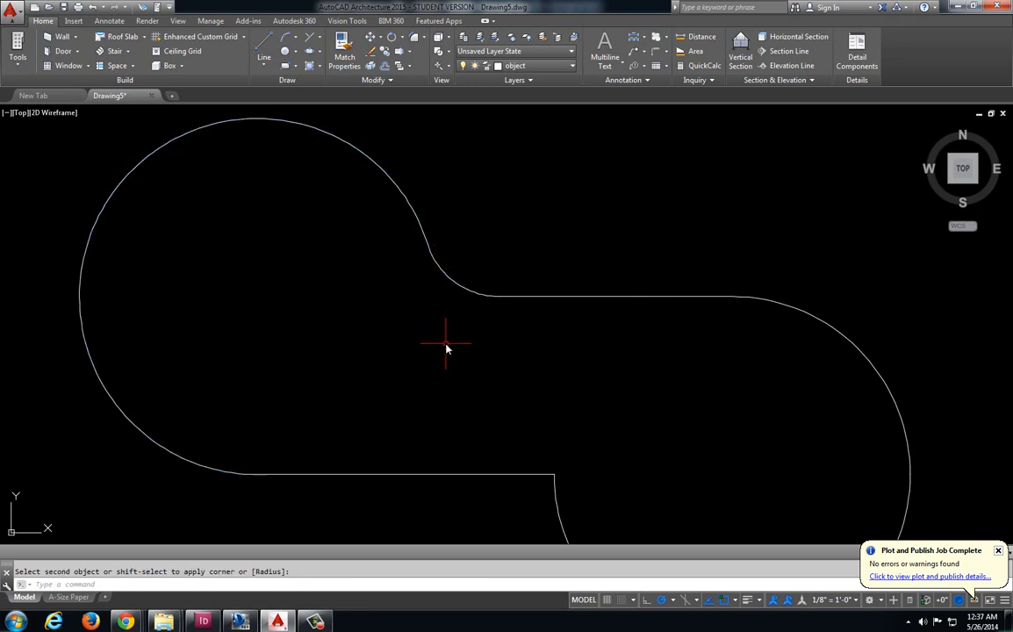
pyautogui.moveTo(414, 267)
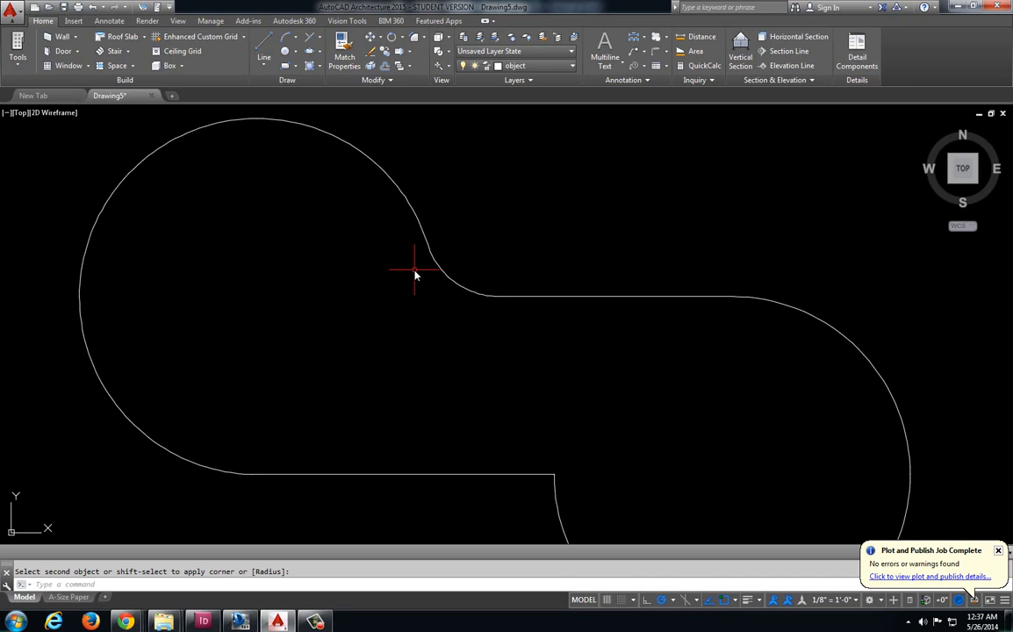
pyautogui.moveTo(562, 408)
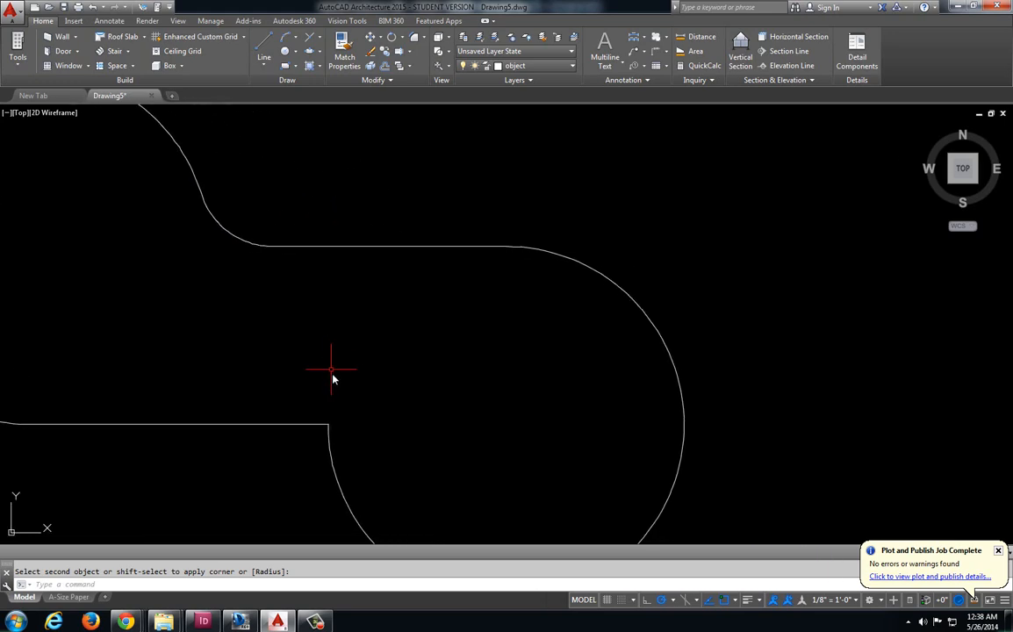
pyautogui.moveTo(353, 413)
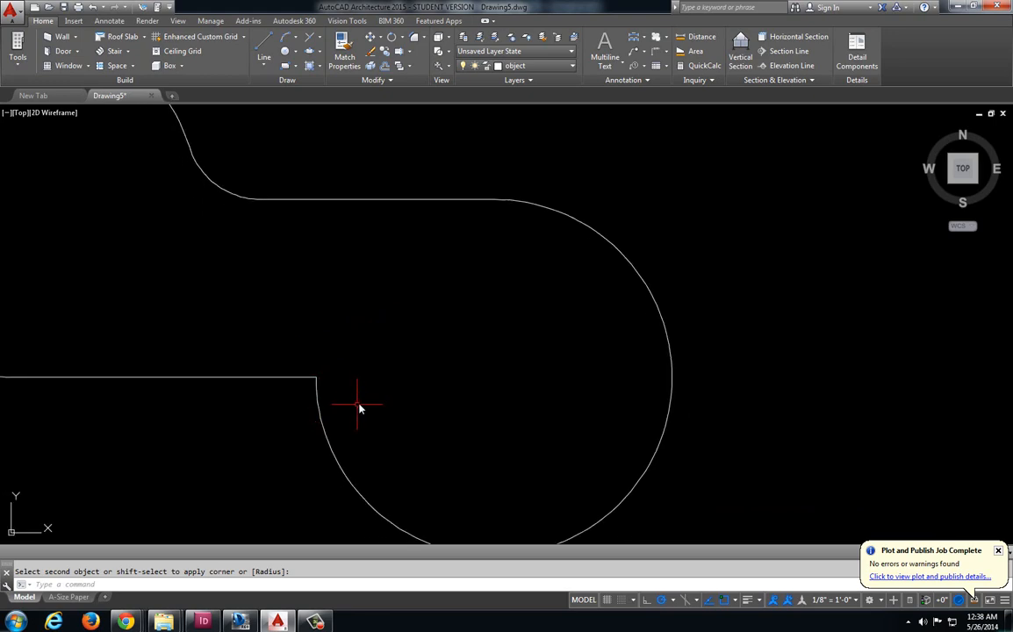
# - Zoom in on the link's upper inside corner before choosing a circle method
pyautogui.scroll(3)
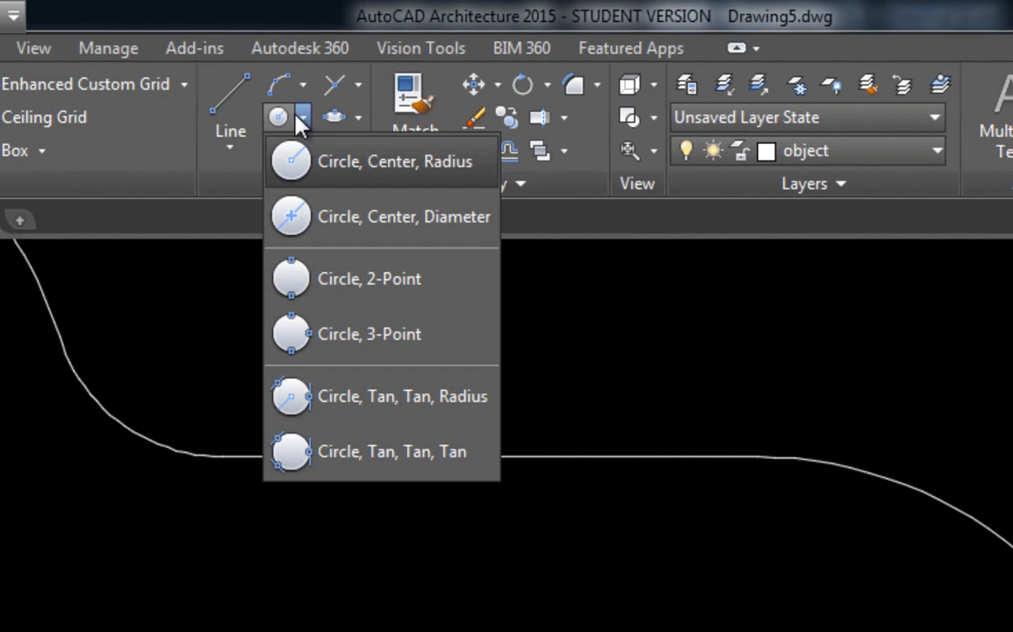
pyautogui.moveTo(401, 407)
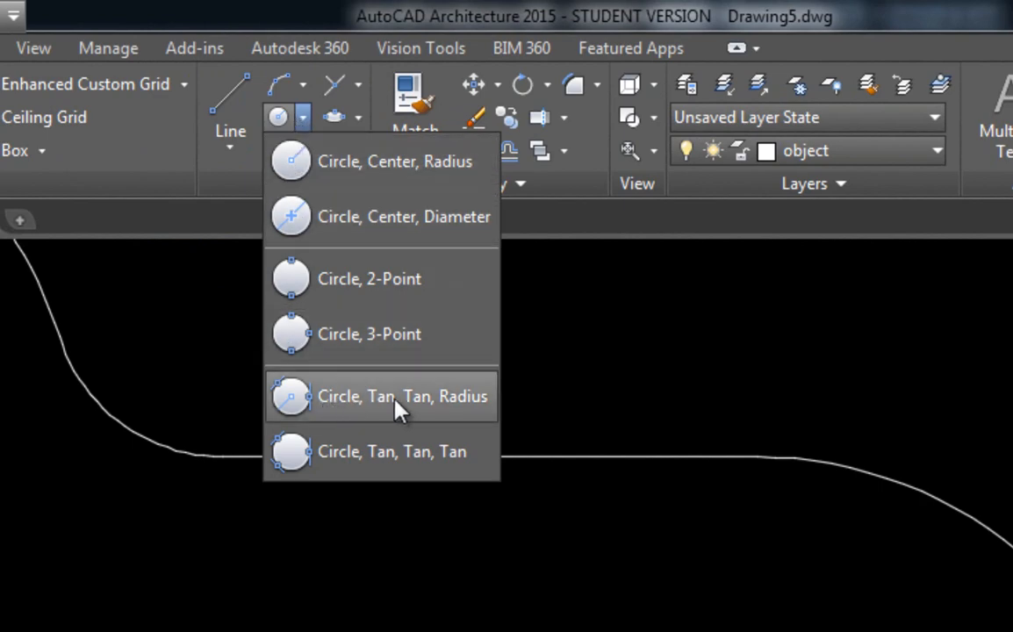
pyautogui.moveTo(402, 397)
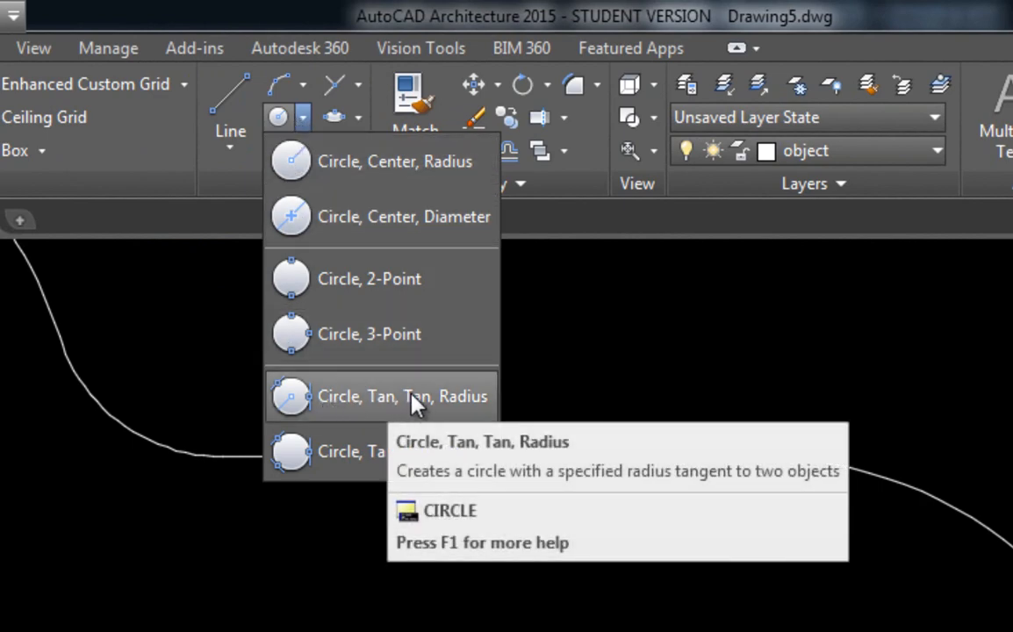
pyautogui.moveTo(420, 397)
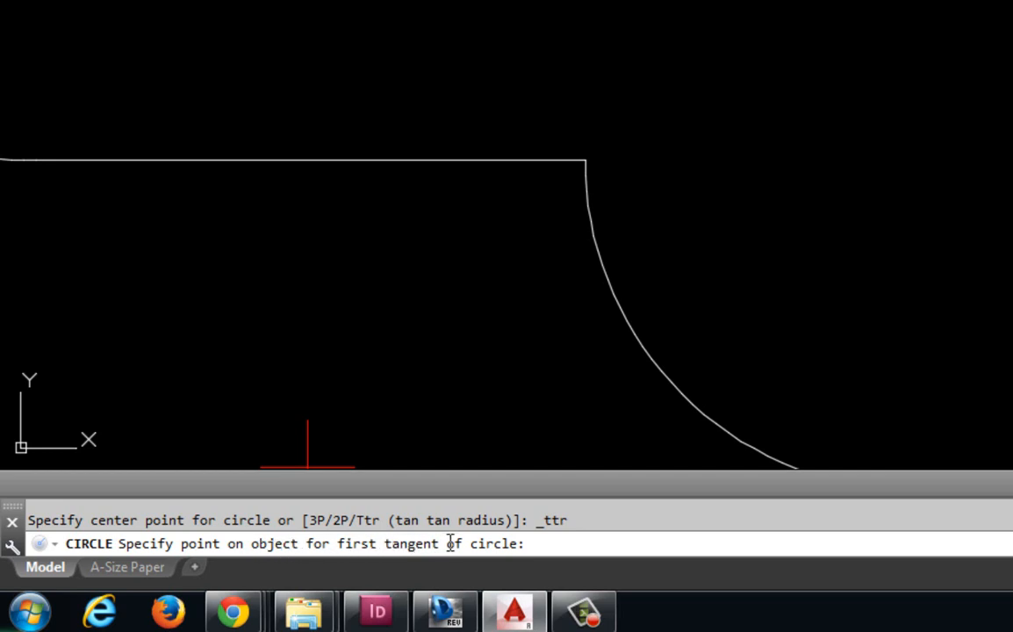
pyautogui.moveTo(449, 478)
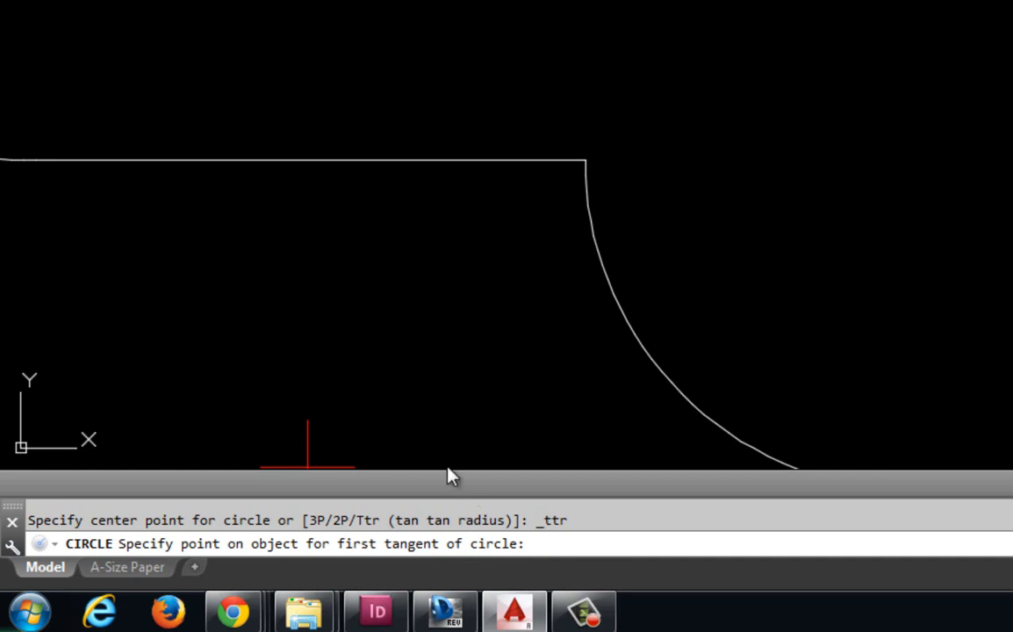
pyautogui.moveTo(455, 167)
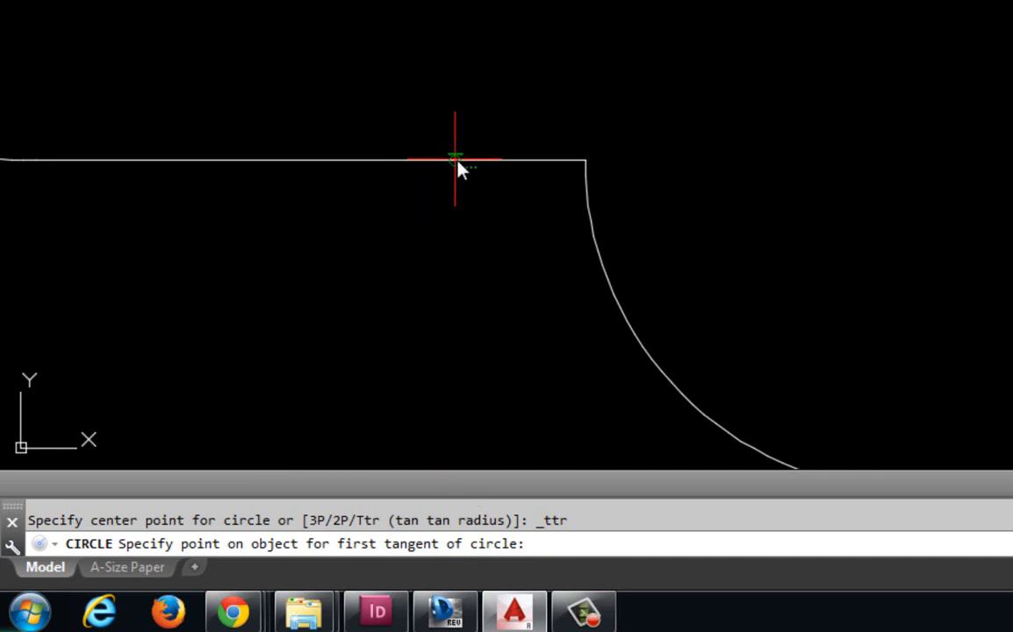
pyautogui.moveTo(448, 197)
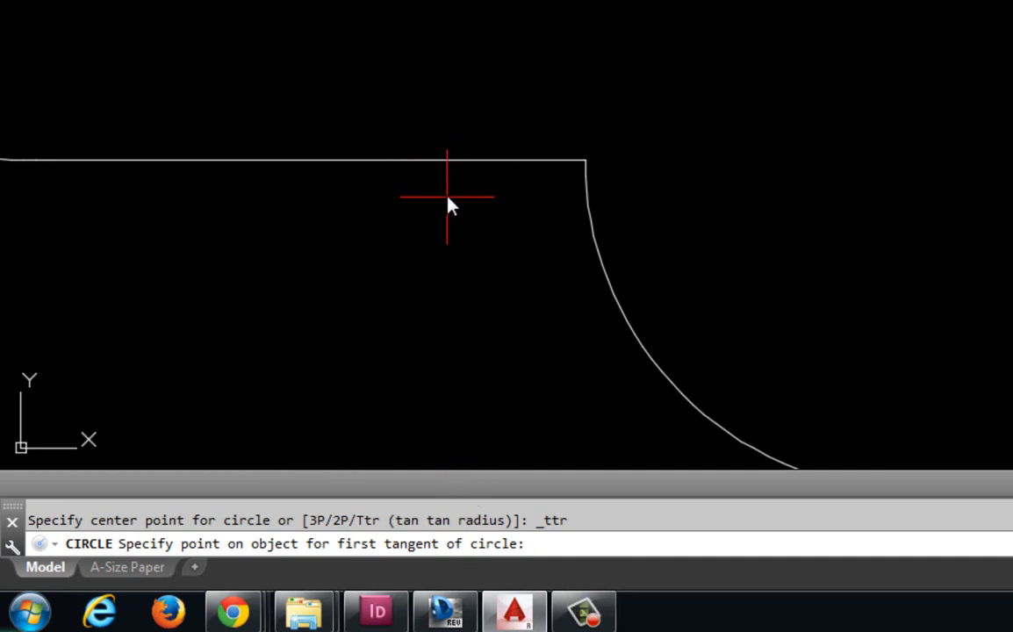
pyautogui.moveTo(461, 167)
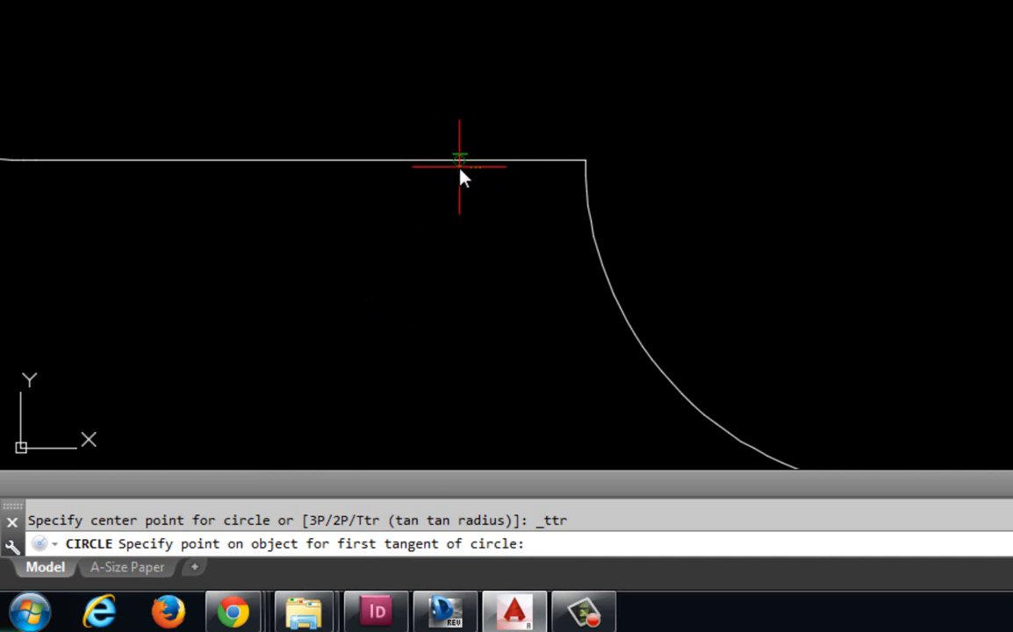
pyautogui.moveTo(471, 175)
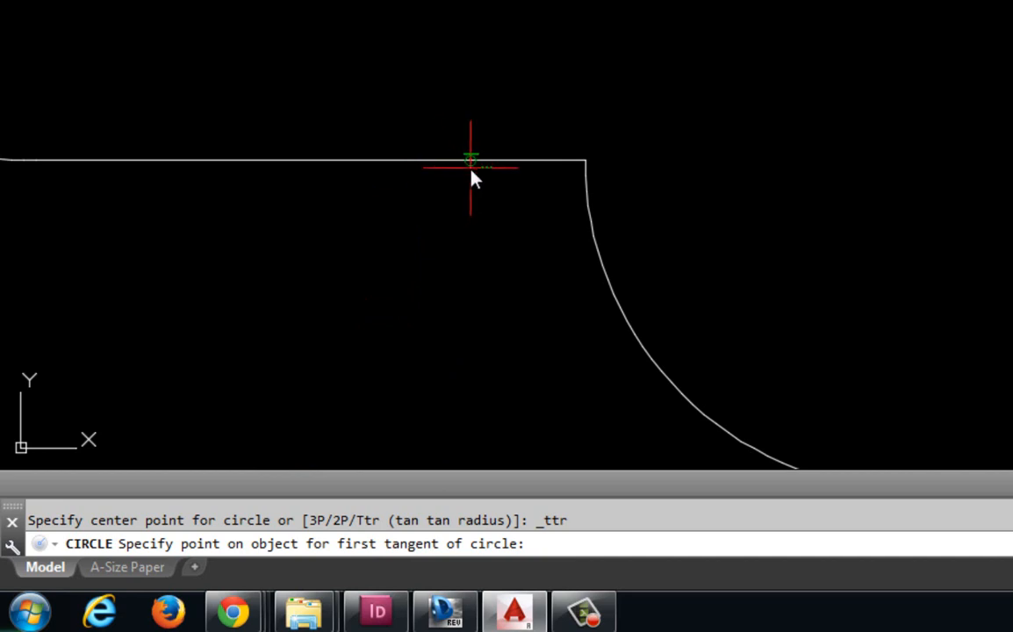
pyautogui.moveTo(455, 167)
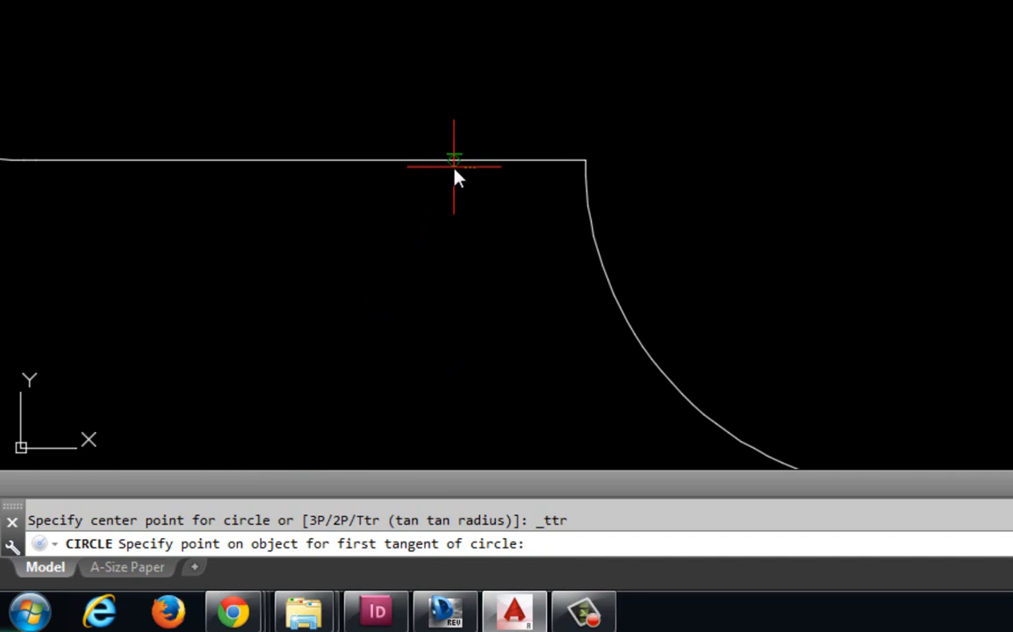
# - Pick the top straight line and the curved arc as the Ttr circle's two tangents
pyautogui.click(453, 167)
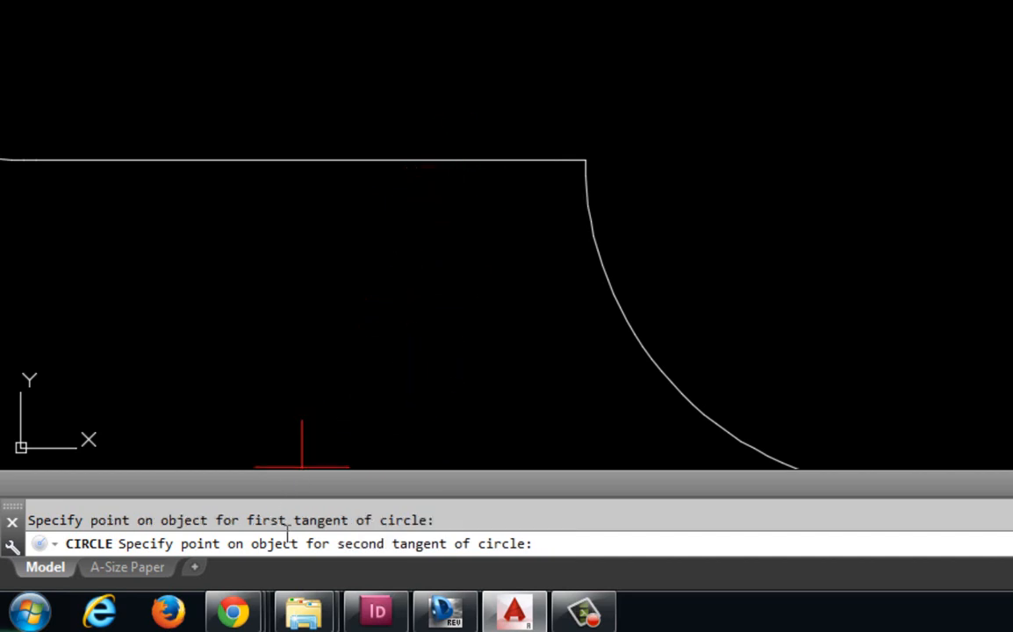
pyautogui.moveTo(367, 573)
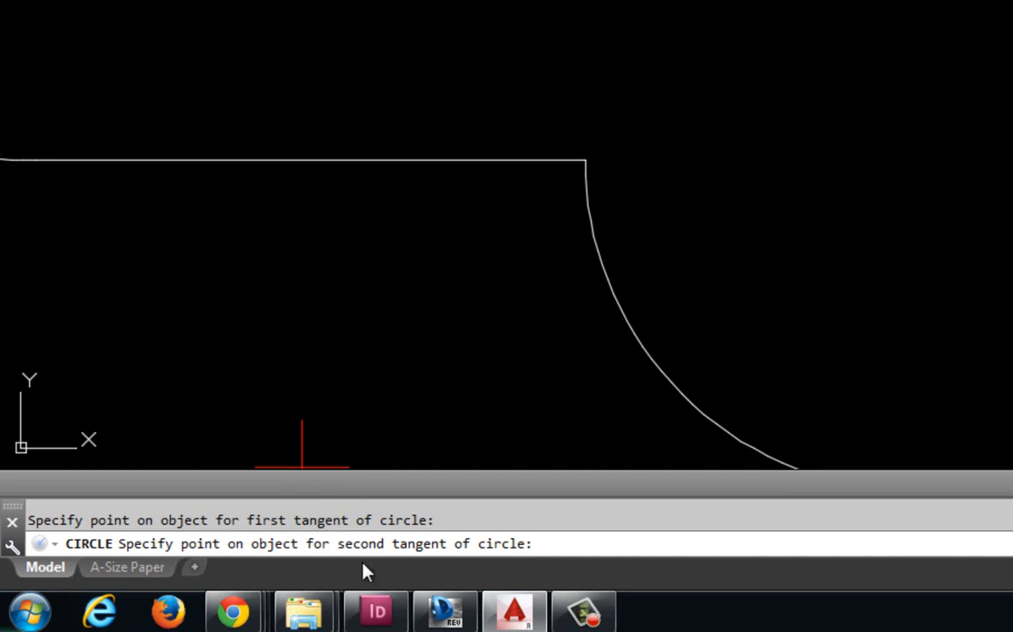
pyautogui.moveTo(520, 302)
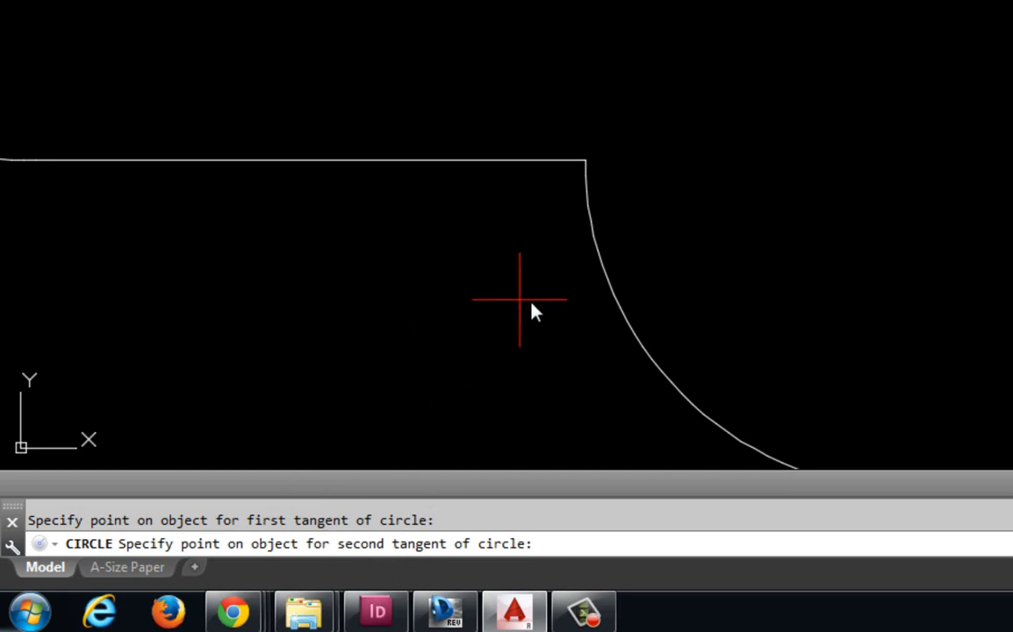
pyautogui.moveTo(606, 290)
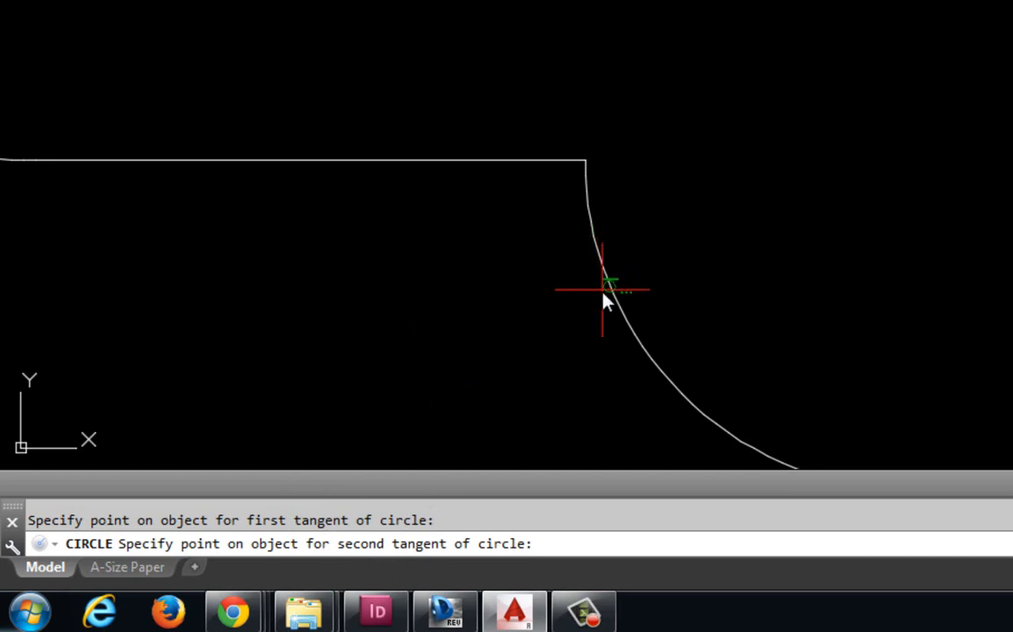
pyautogui.moveTo(600, 261)
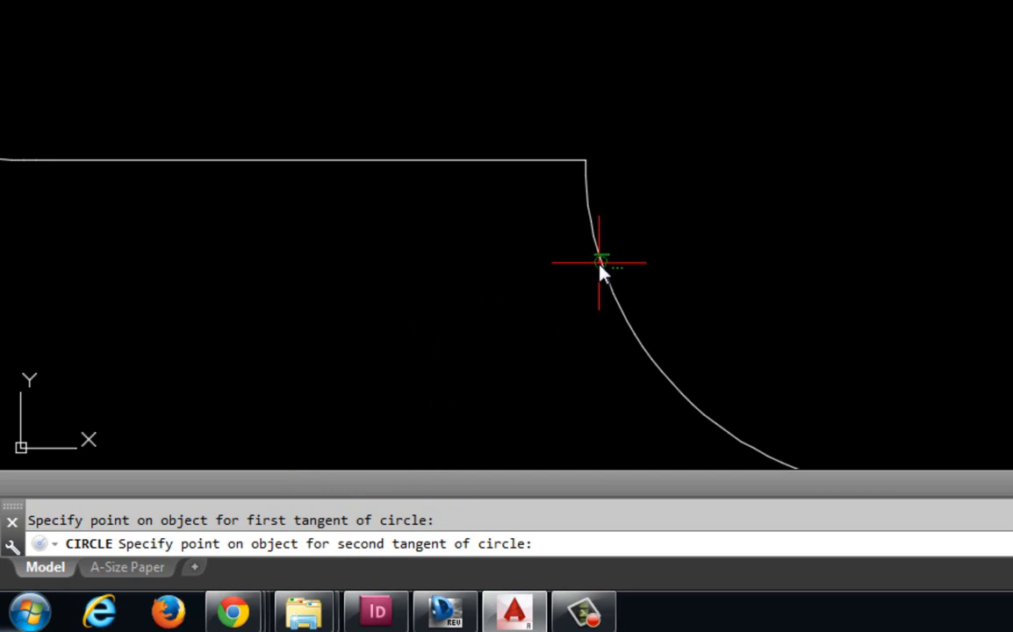
pyautogui.click(600, 262)
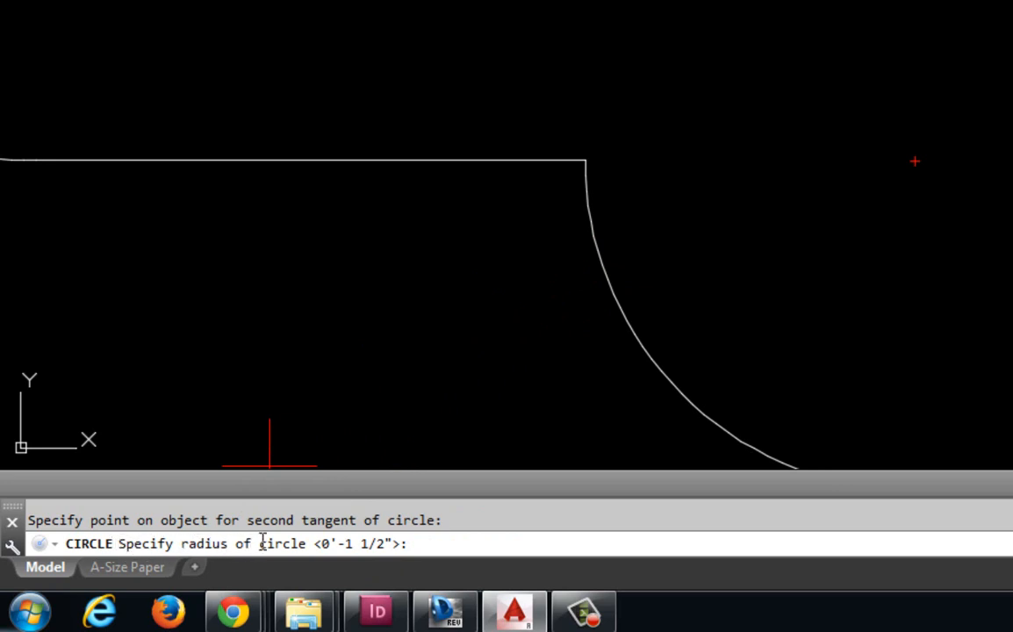
# - Create the tangent circle with radius .63 and end the command
pyautogui.write('.63')
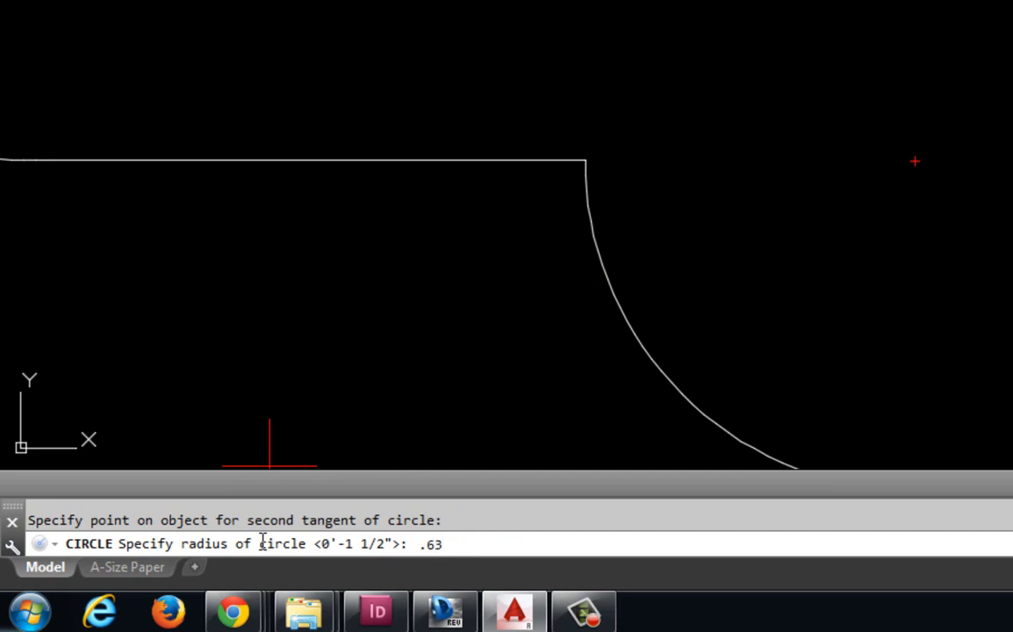
pyautogui.press('Return')
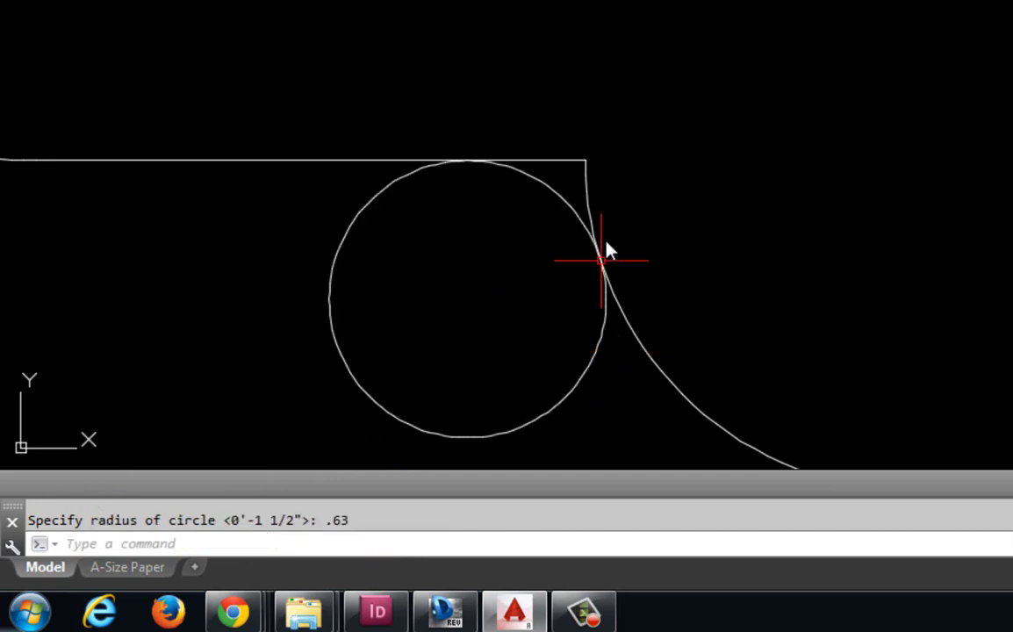
pyautogui.moveTo(477, 364)
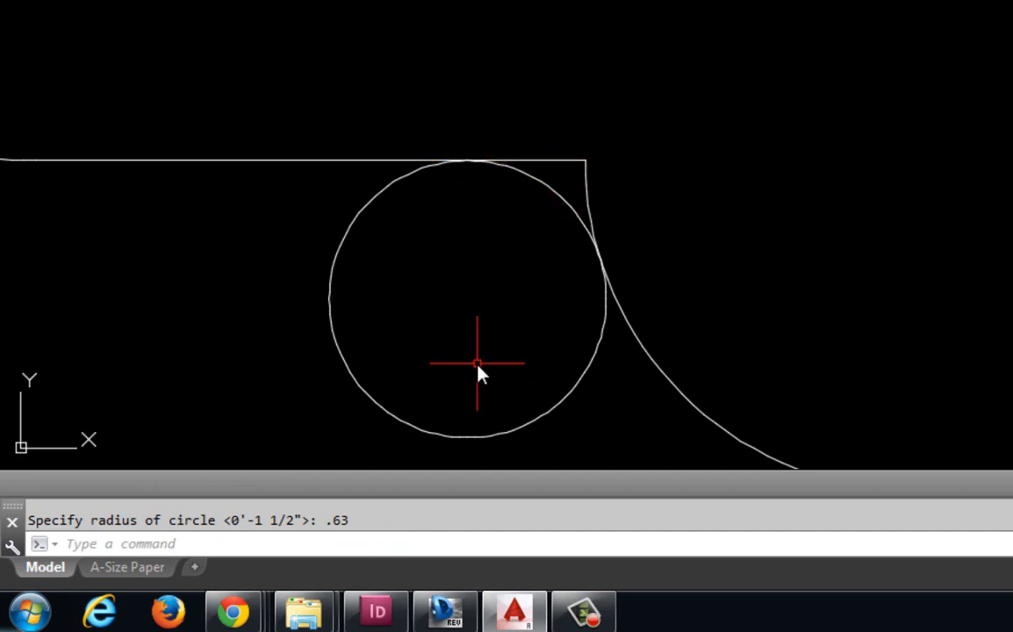
pyautogui.press('Escape')
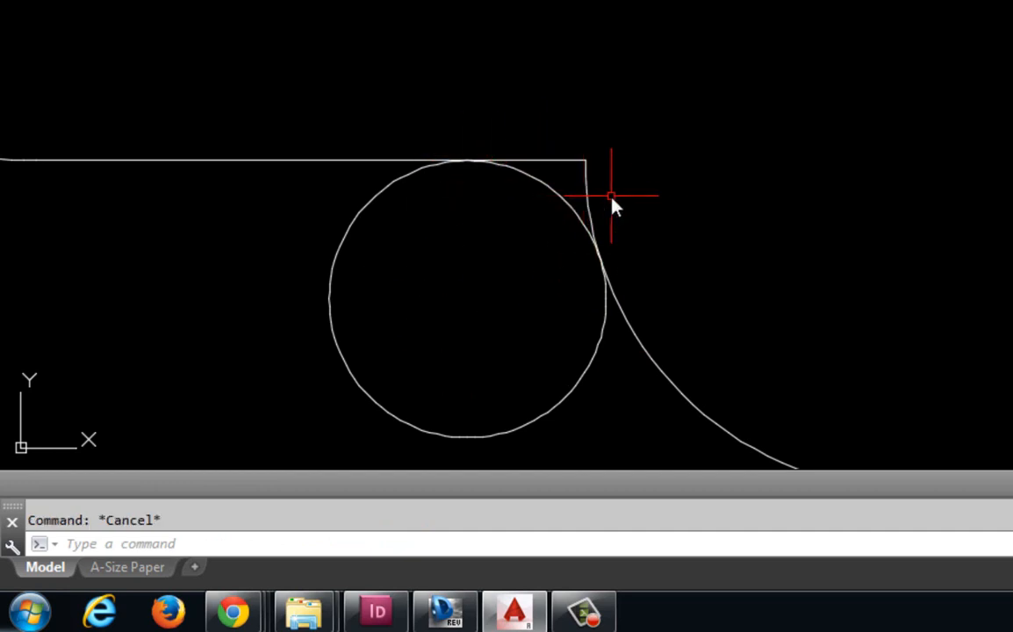
# - Trim away the unwanted parts of the helper circle to leave a rounded corner
pyautogui.click(612, 197)
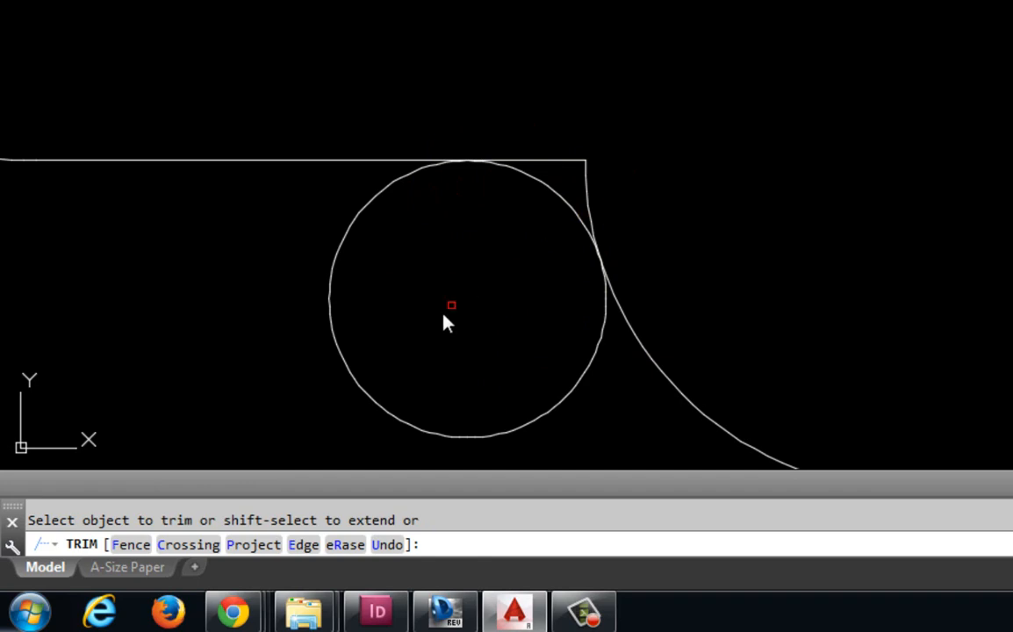
pyautogui.click(450, 306)
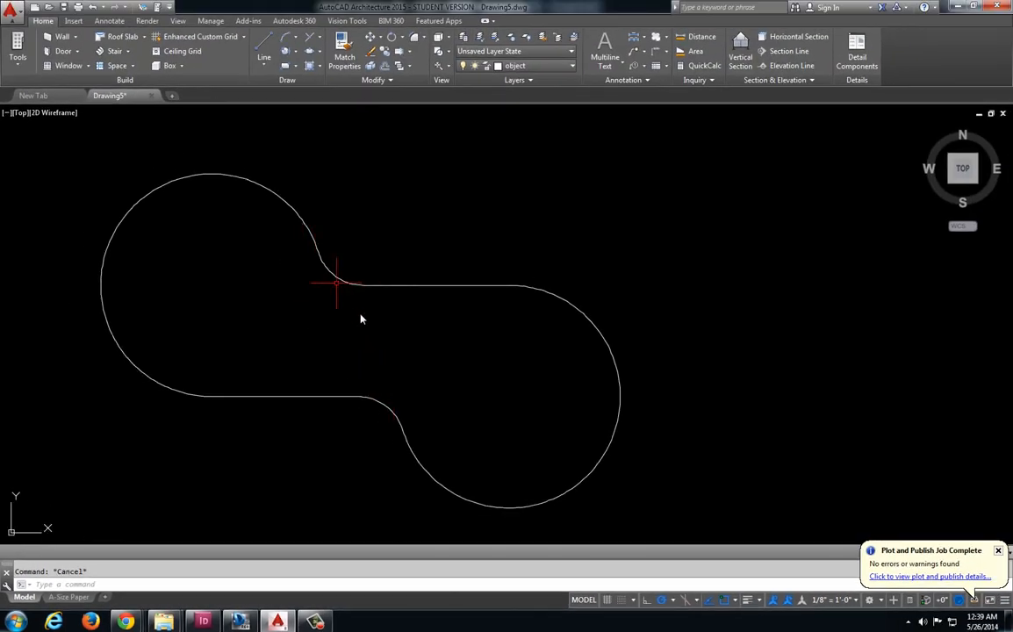
pyautogui.moveTo(379, 394)
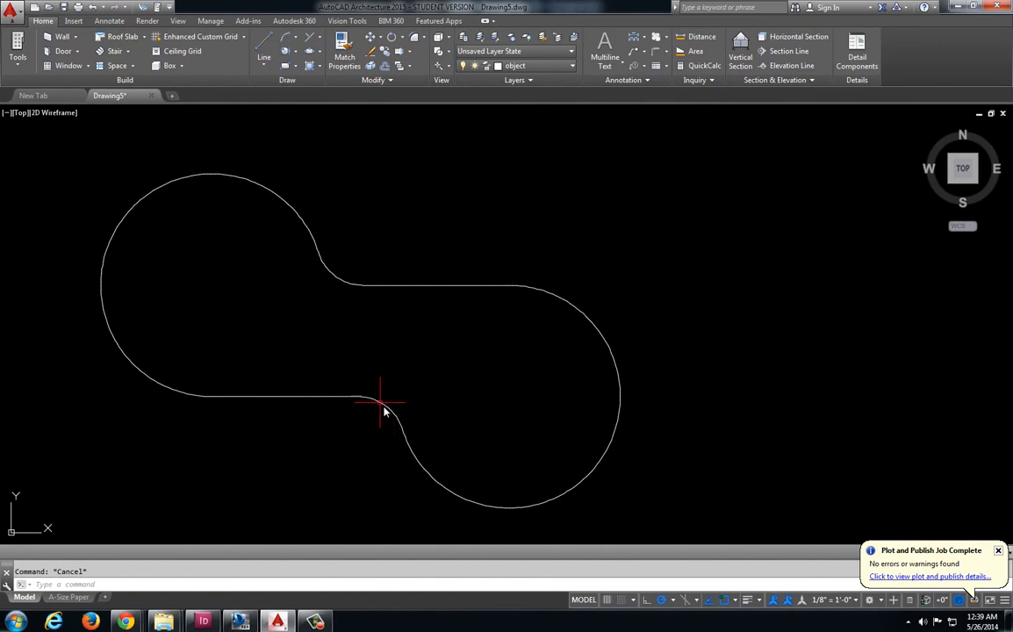
pyautogui.moveTo(330, 319)
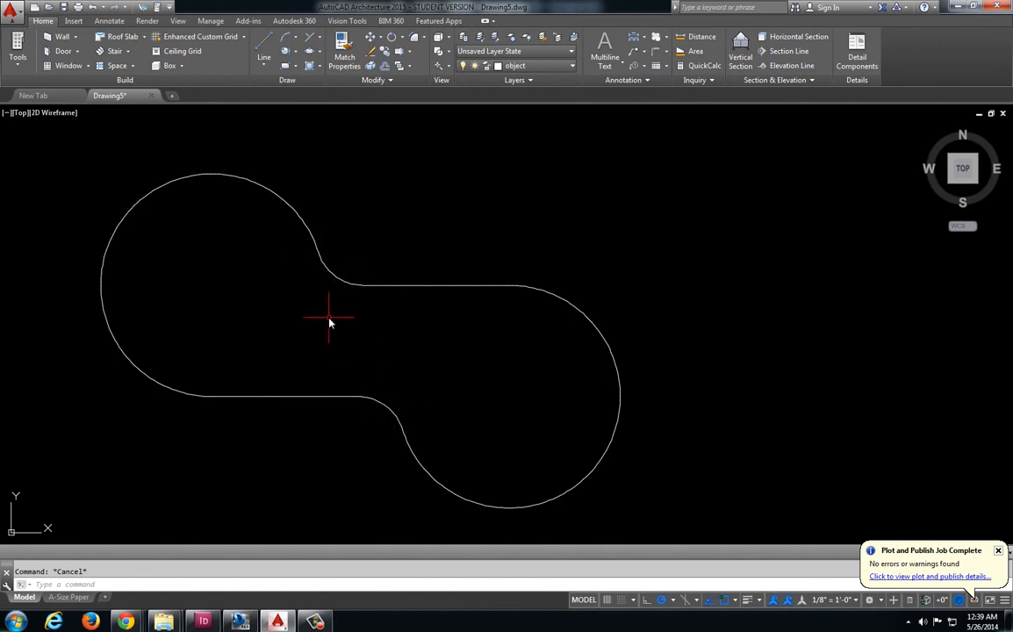
pyautogui.scroll(3)
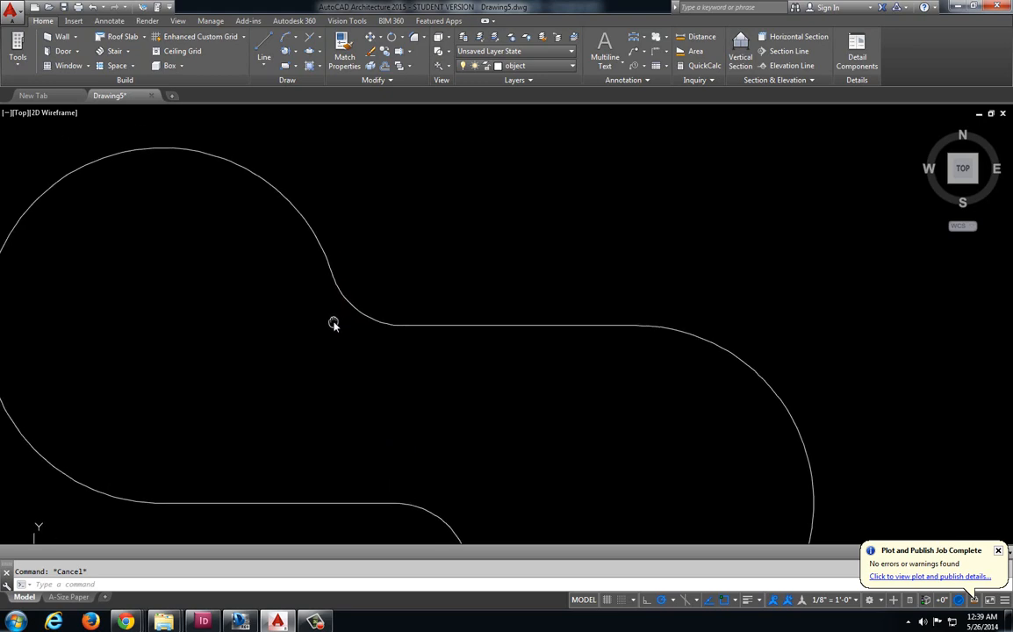
pyautogui.moveTo(334, 324)
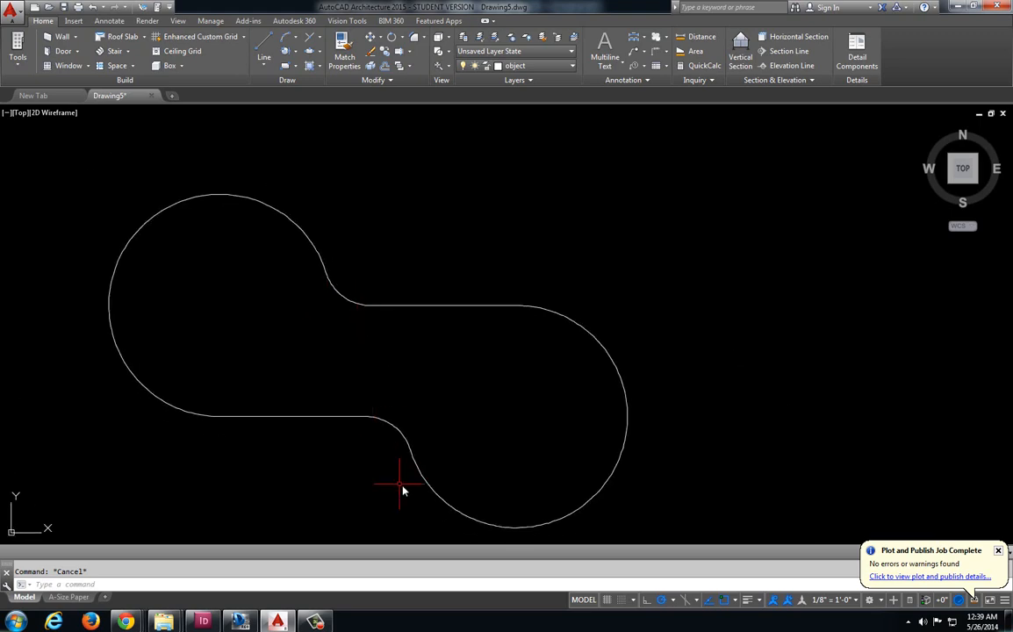
pyautogui.moveTo(401, 369)
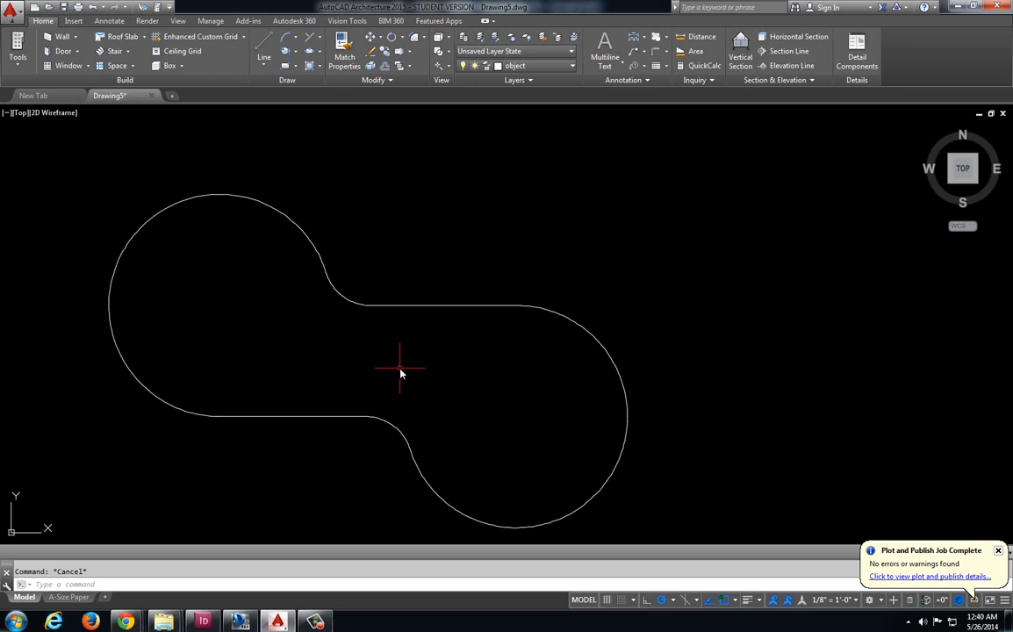
pyautogui.moveTo(397, 358)
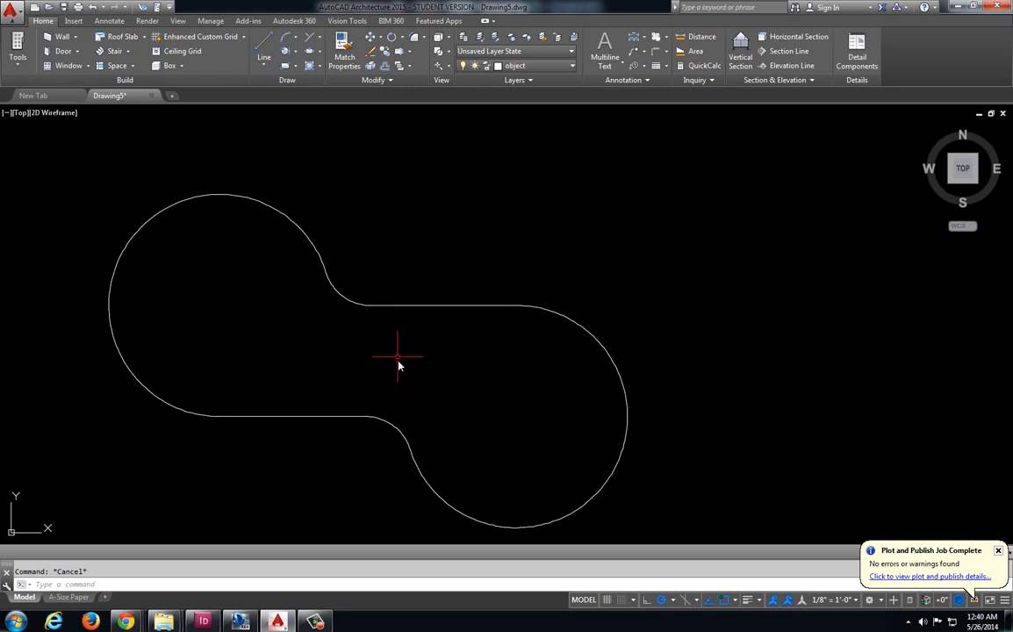